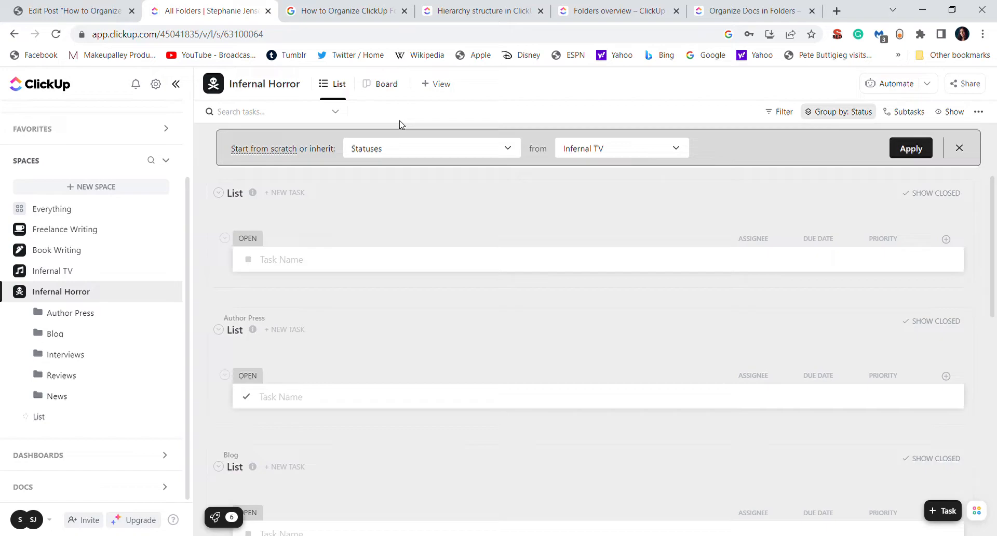
mouse_move(212, 213)
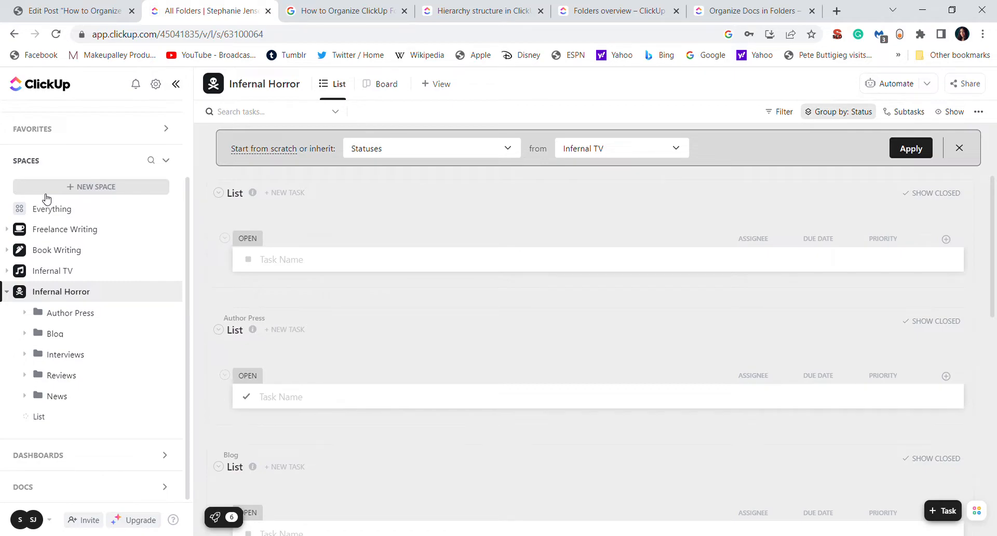
mouse_move(90, 206)
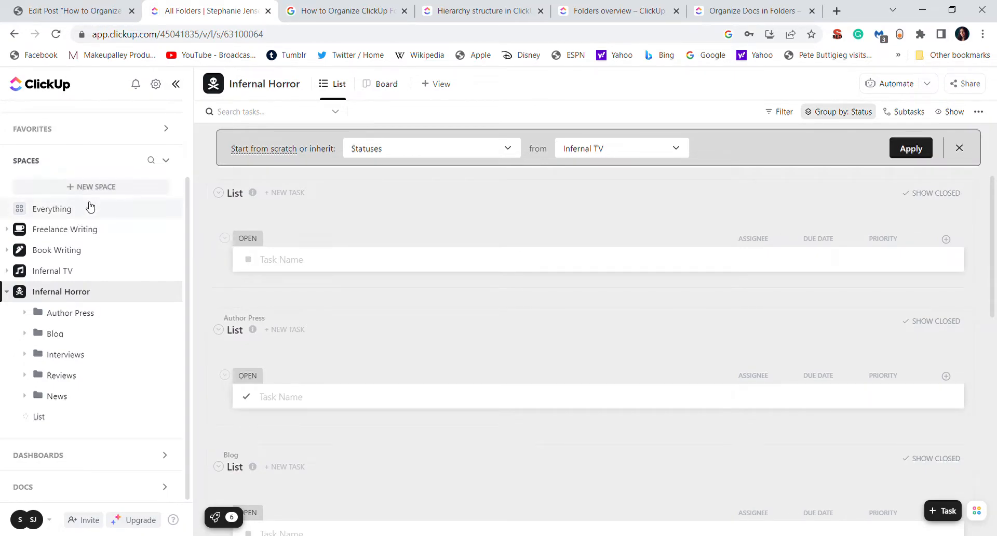
Step: Begin a new Space from the sidebar and enter 'Space' as its name
click(92, 186)
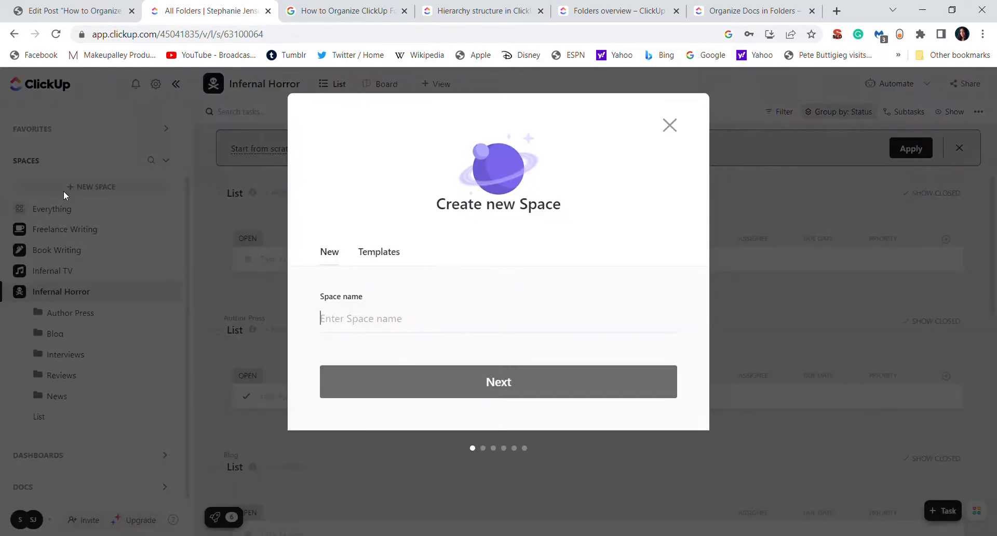
text(Space)
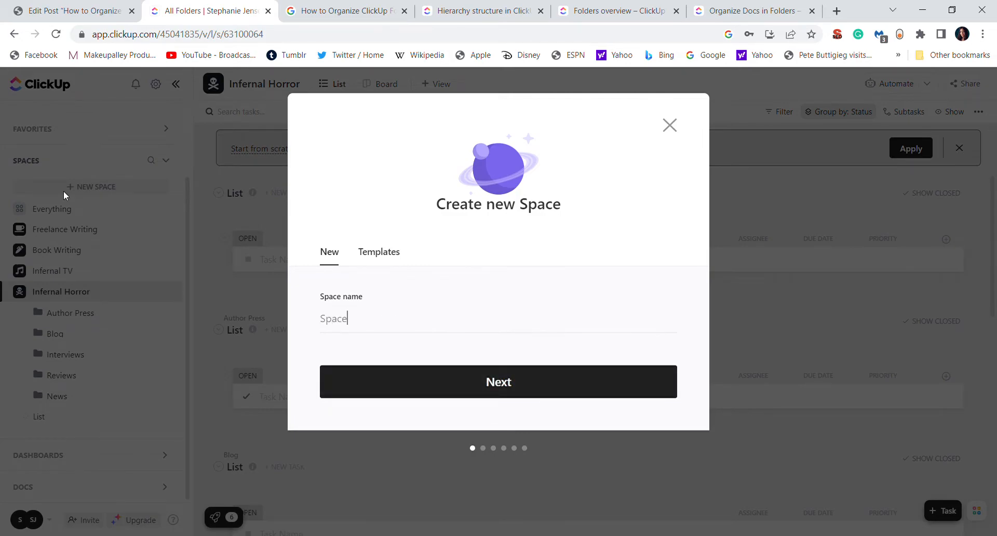
mouse_move(420, 315)
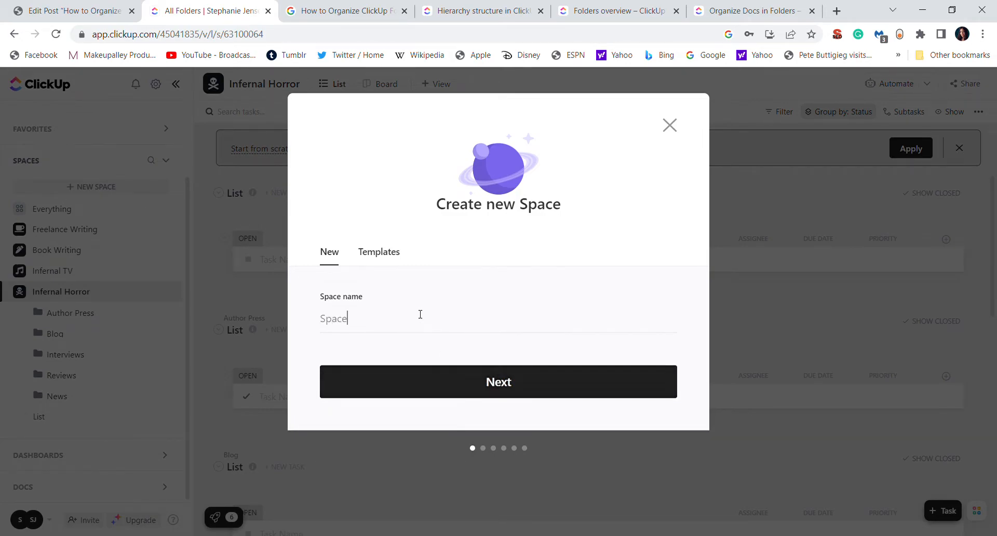
mouse_move(453, 256)
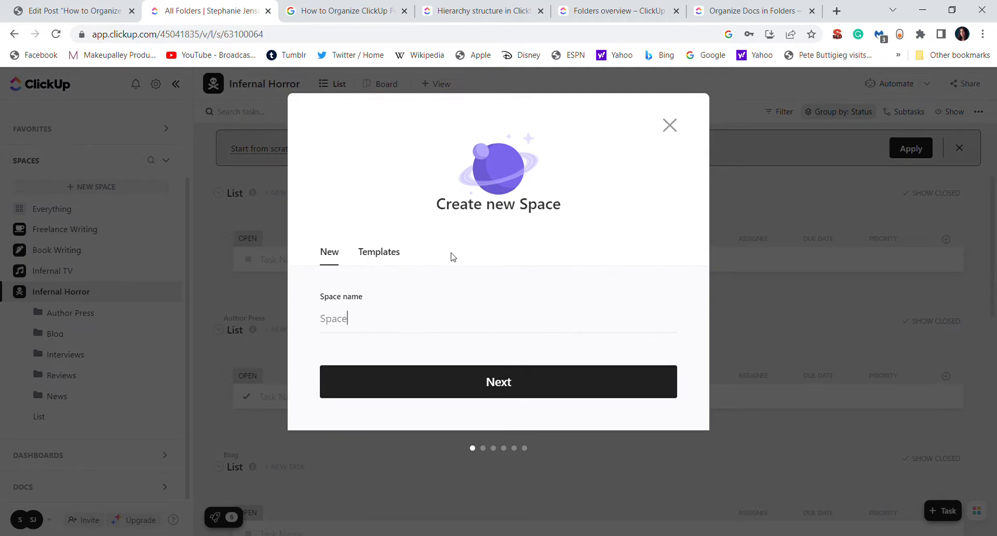
mouse_move(404, 295)
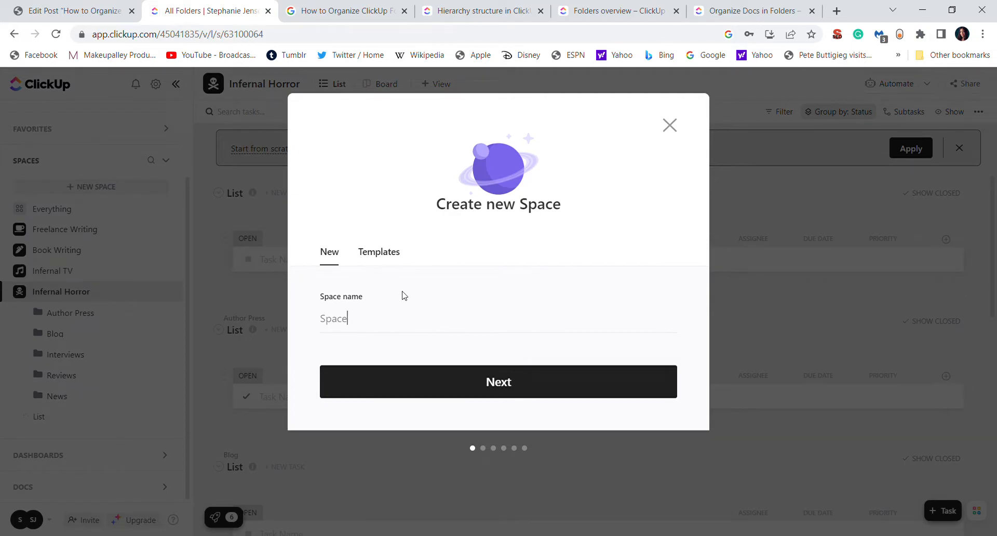
Step: Accept the name and choose the black swatch as the Space color
click(498, 381)
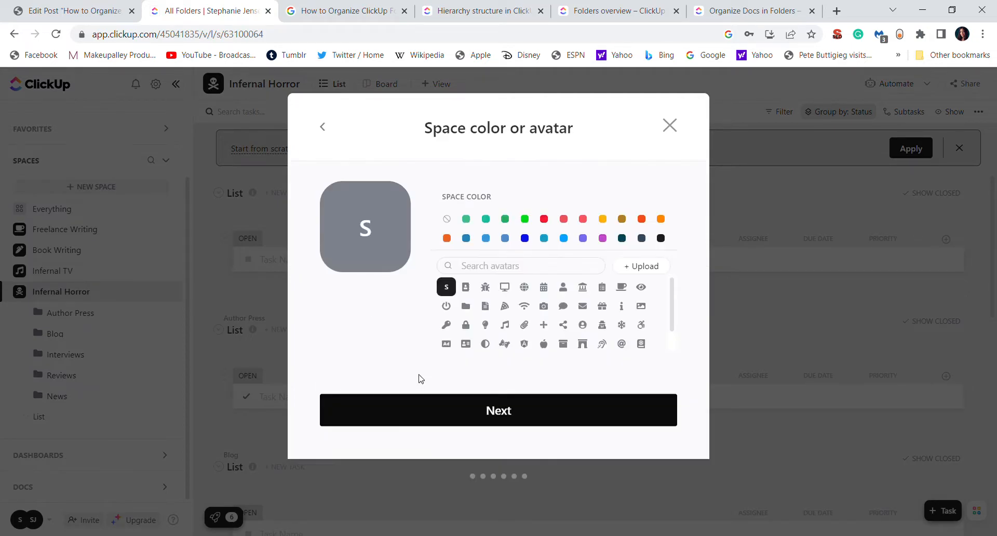
click(660, 237)
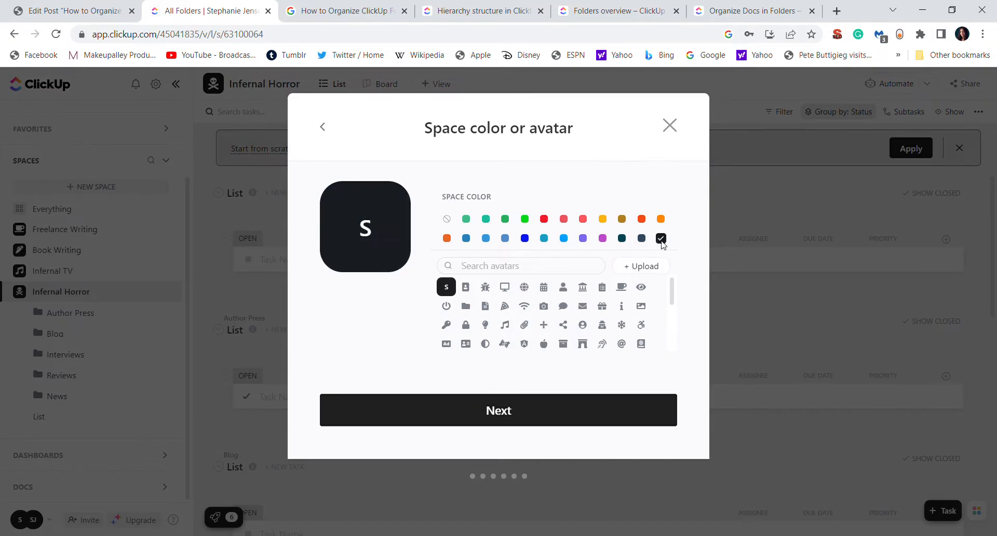
mouse_move(583, 322)
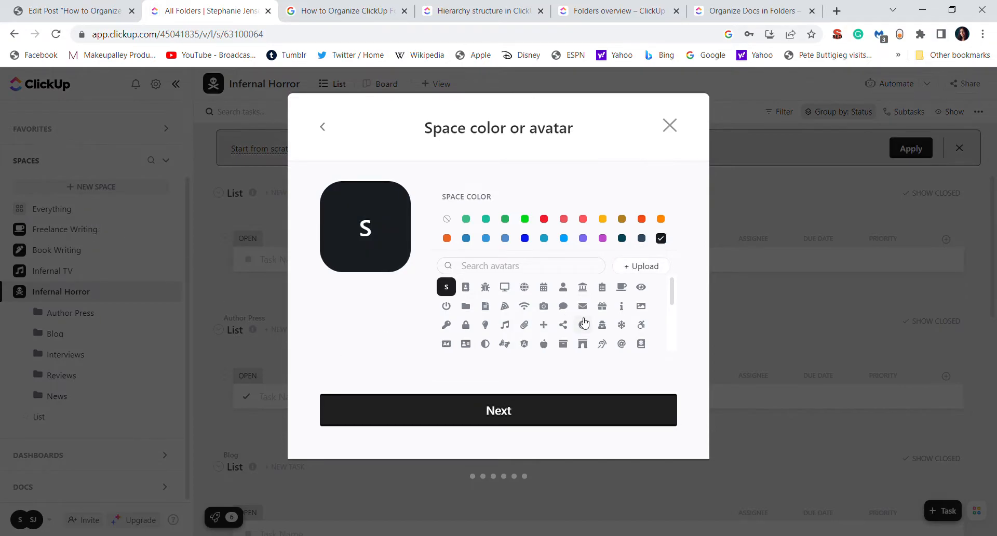
scroll(down, 3)
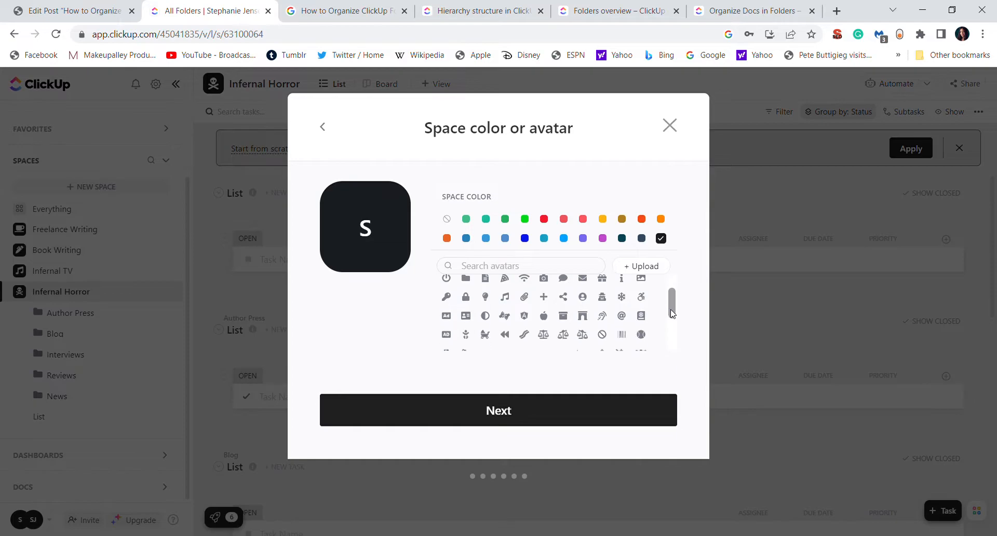
scroll(down, 3)
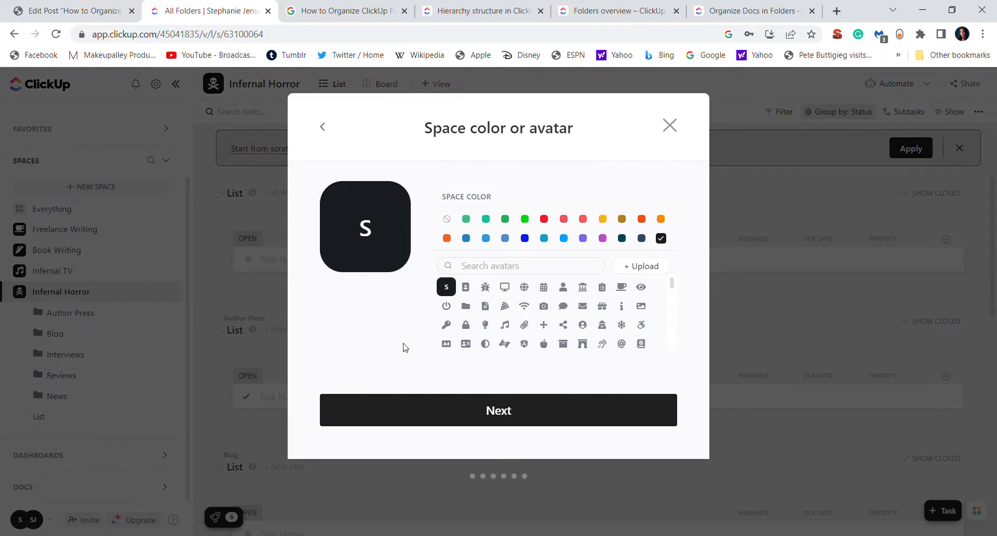
Step: Accept the colour and reach the Share Space step with Workspace access kept
click(498, 410)
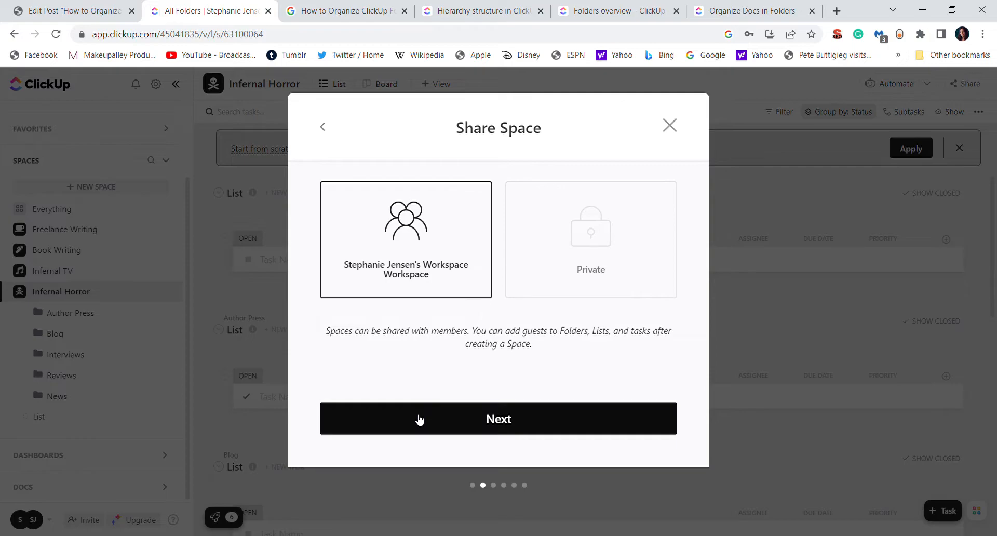
mouse_move(425, 301)
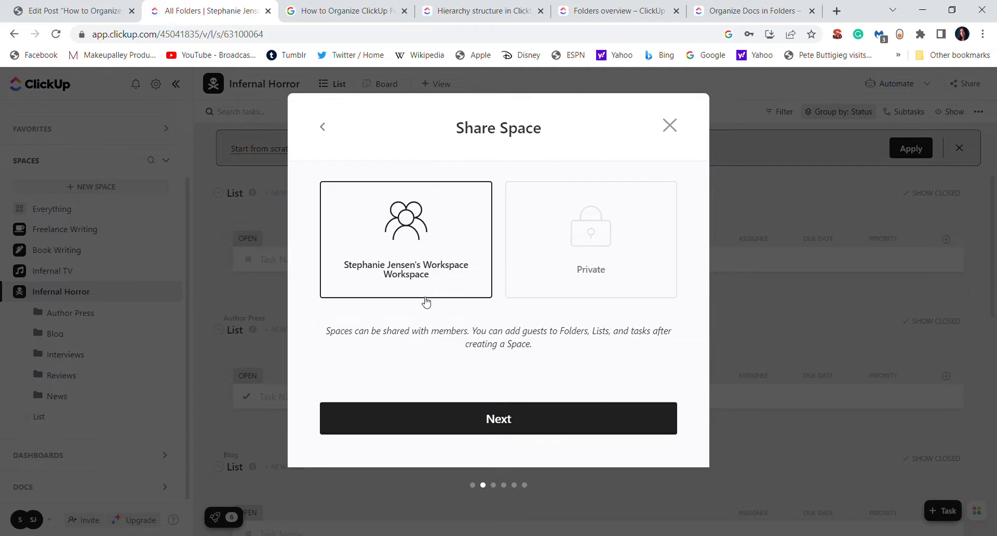
mouse_move(468, 206)
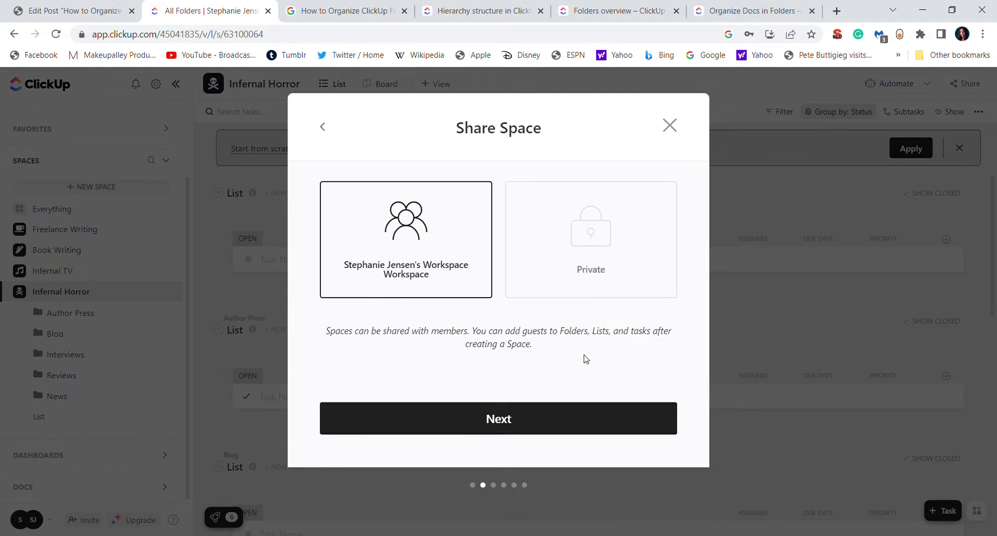
mouse_move(612, 288)
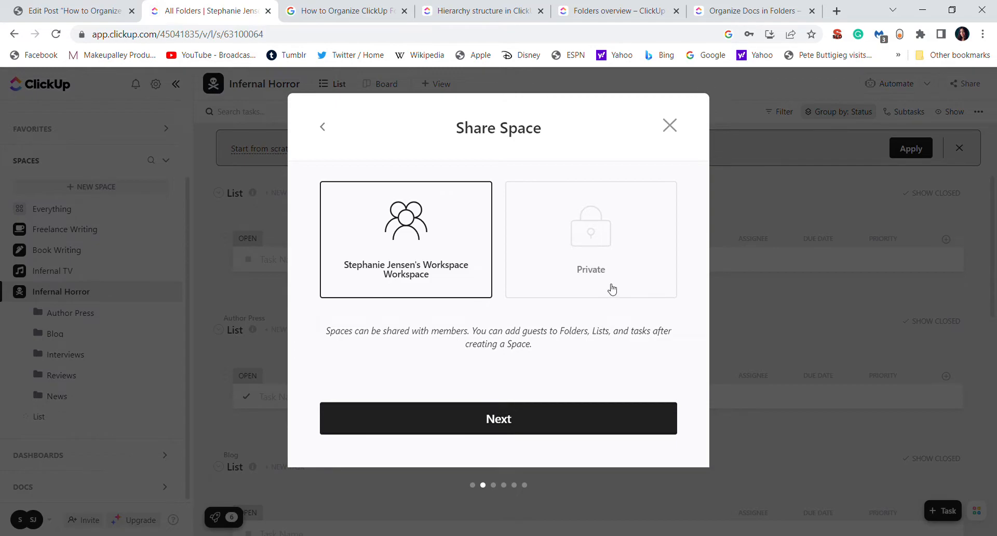
mouse_move(531, 360)
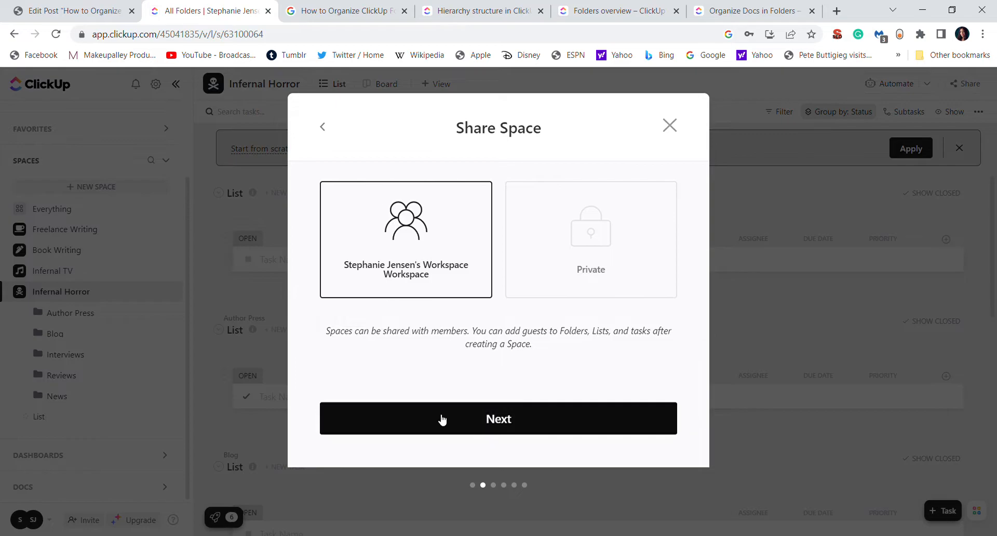
Step: Keep workspace sharing, then settle on the Normal statuses (Open, In Progress, Closed) over Content
click(498, 419)
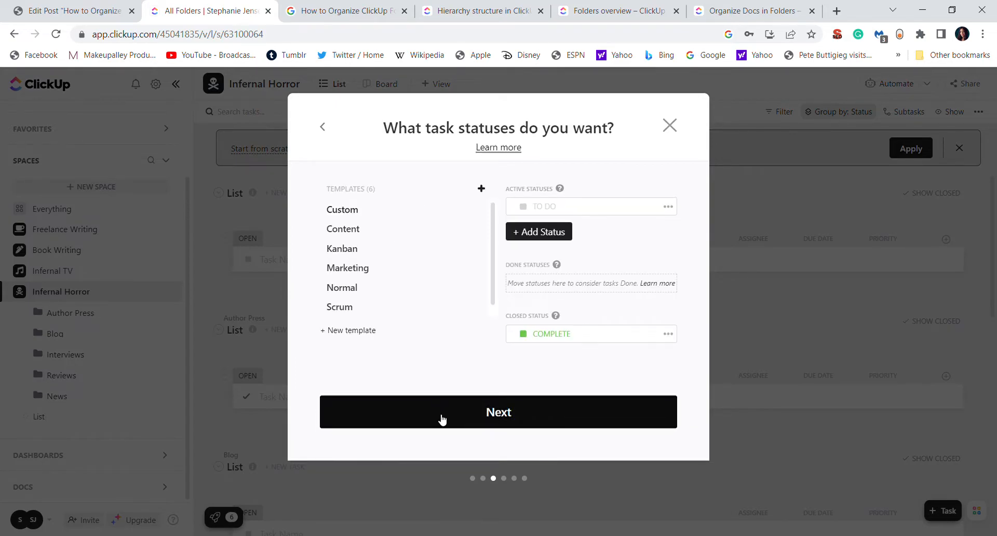
mouse_move(339, 279)
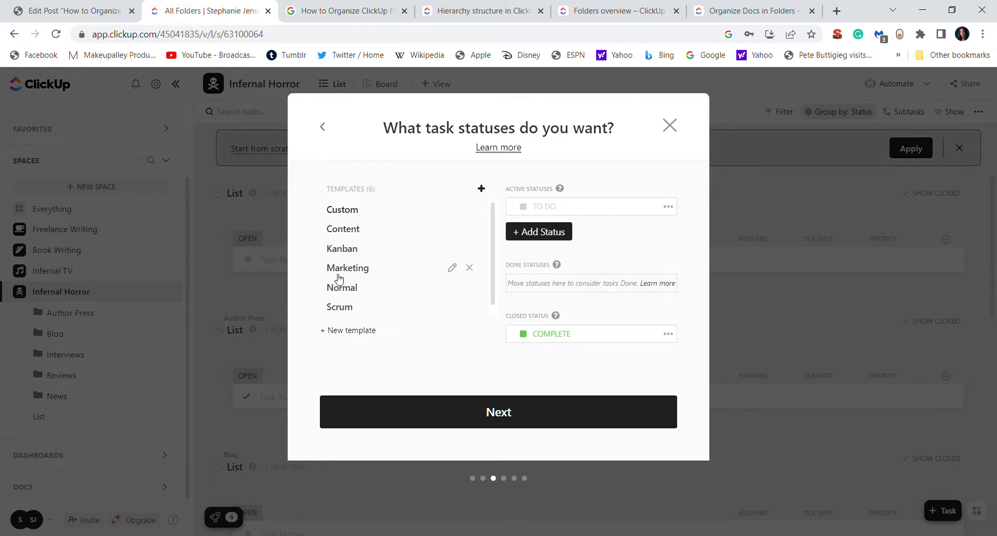
click(342, 286)
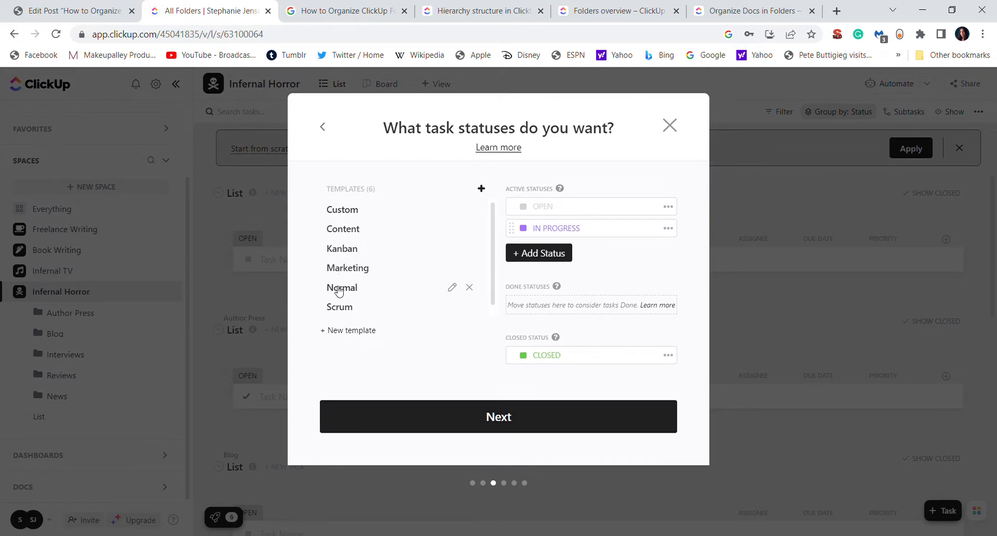
mouse_move(330, 244)
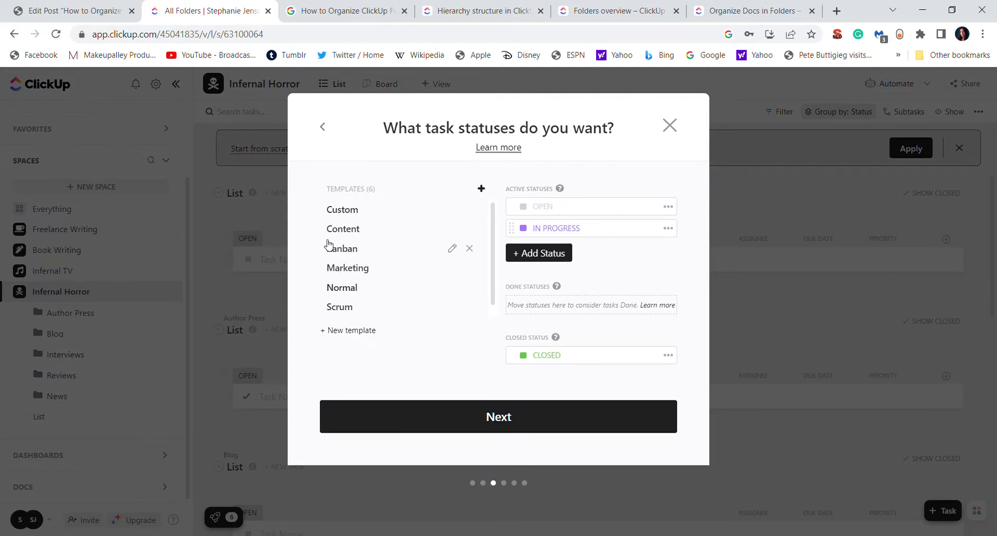
click(338, 228)
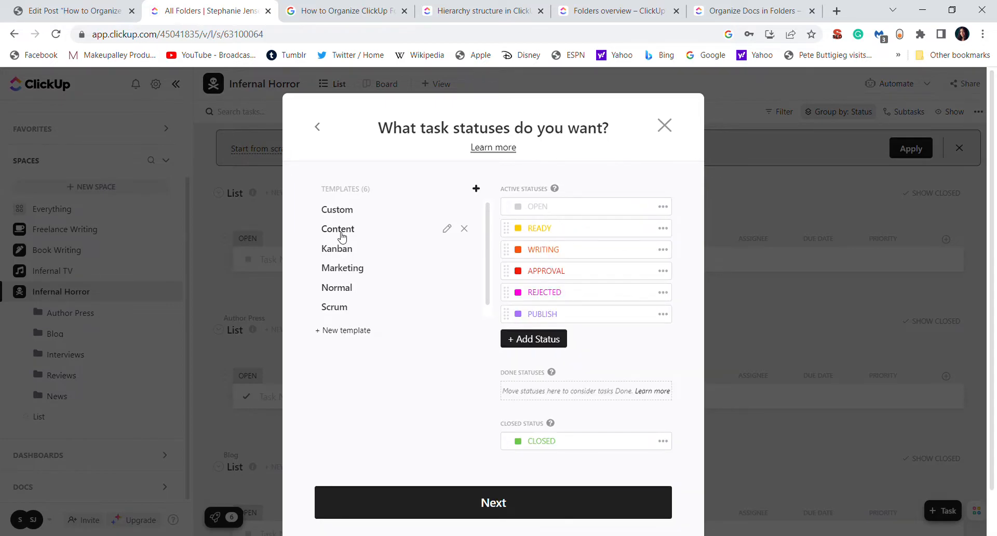
mouse_move(547, 303)
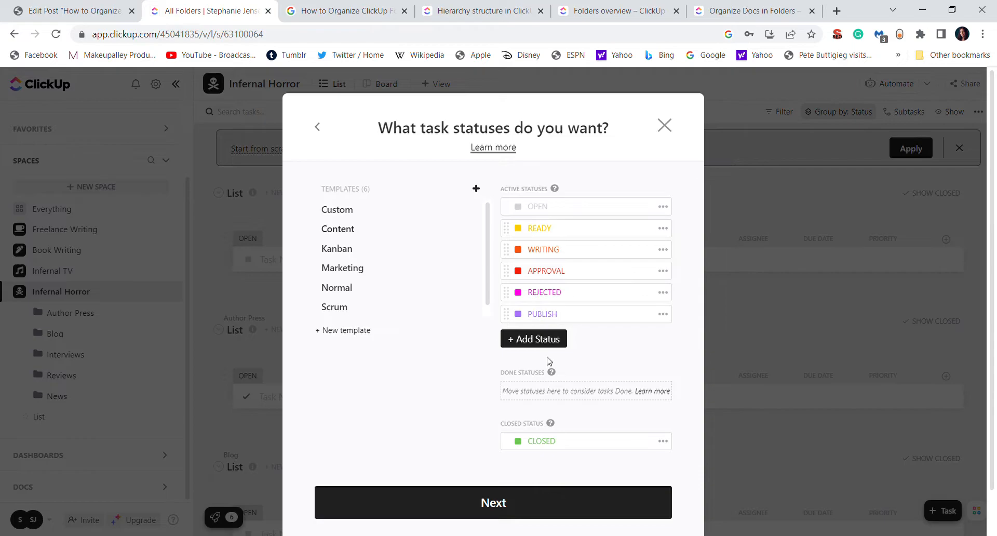
mouse_move(349, 251)
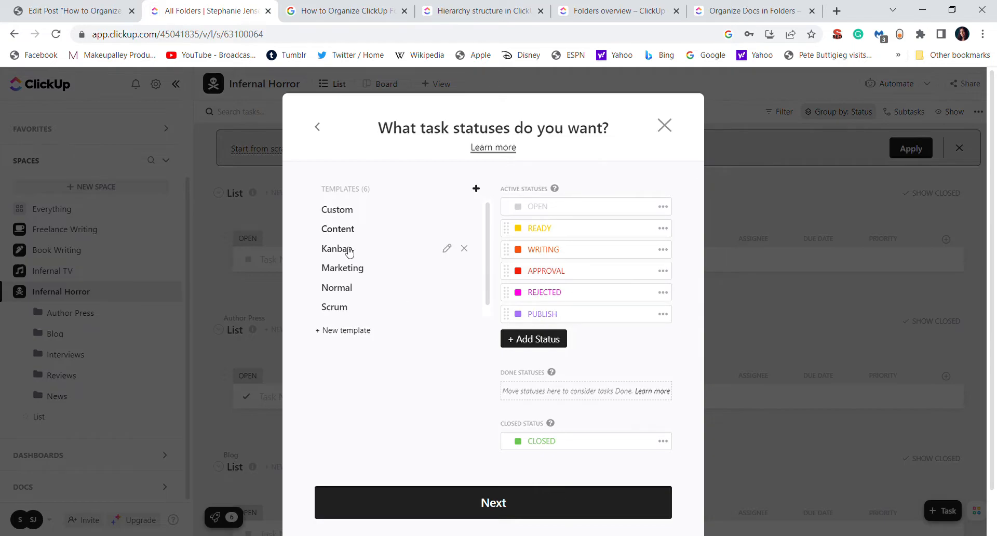
click(337, 286)
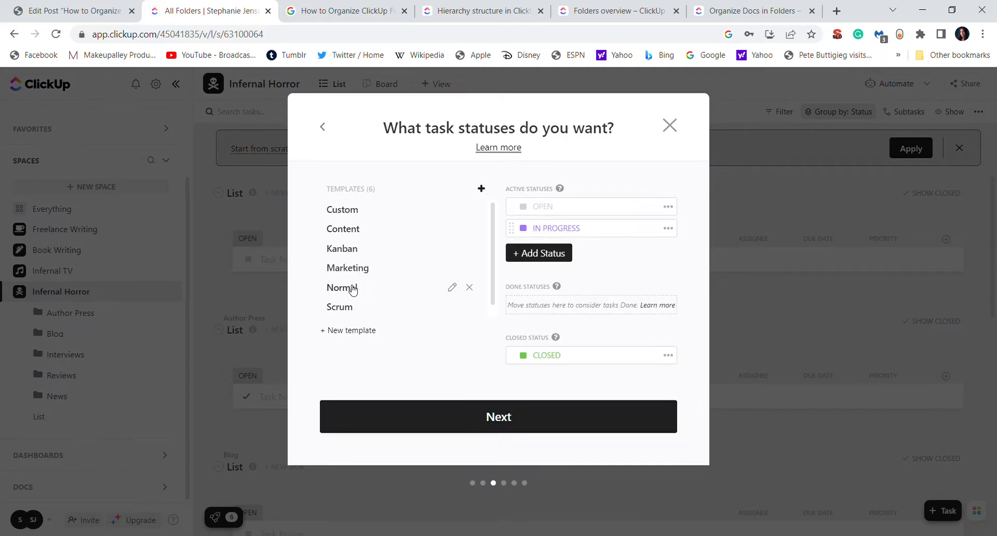
mouse_move(394, 273)
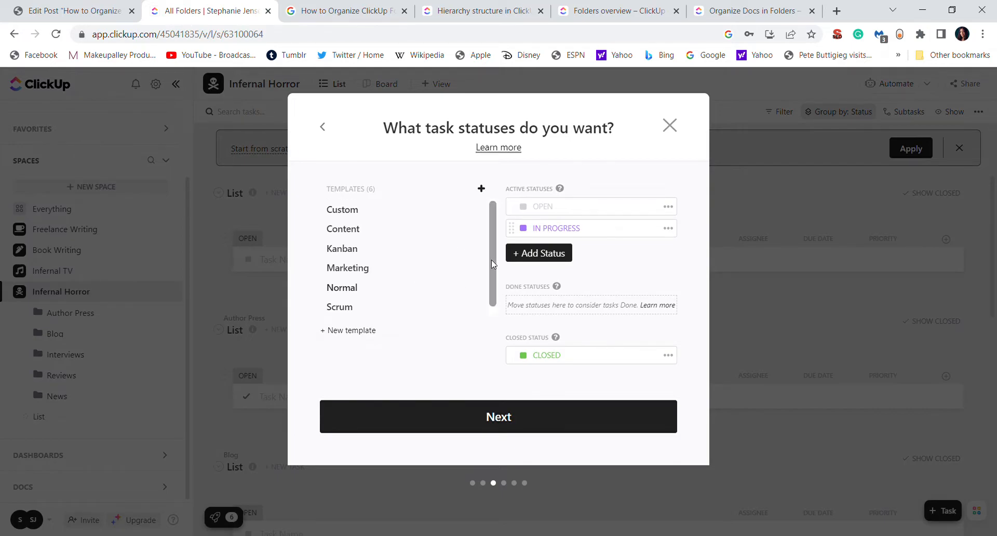
mouse_move(349, 286)
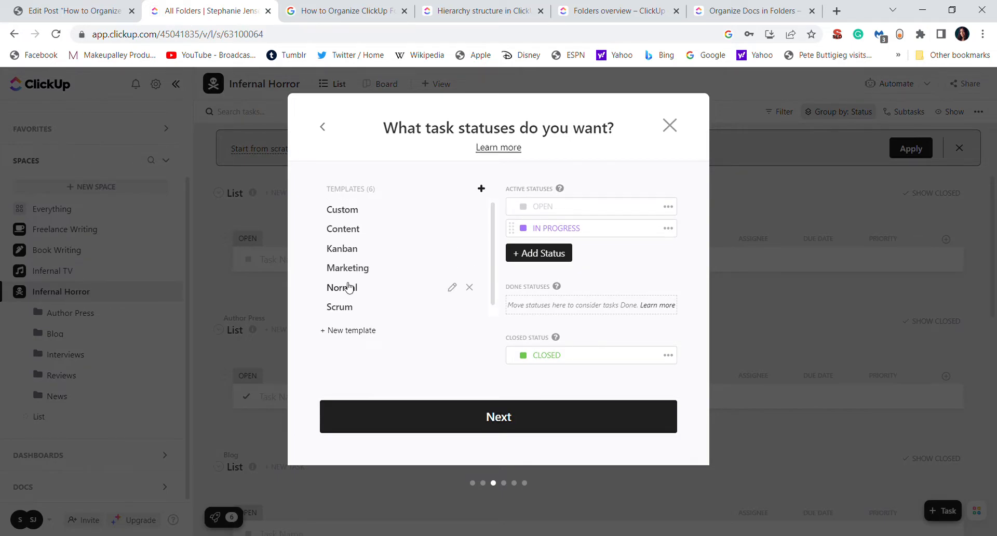
click(498, 416)
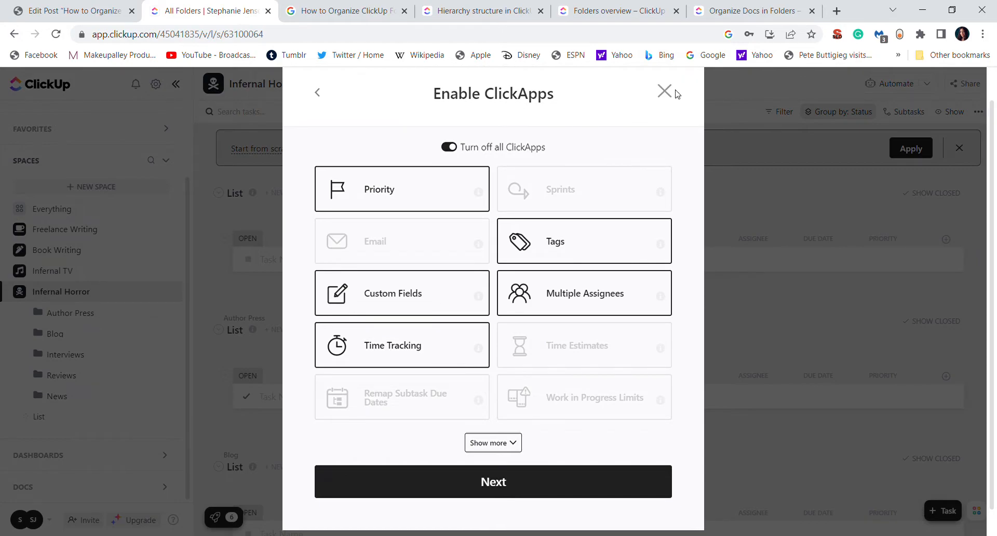
mouse_move(527, 112)
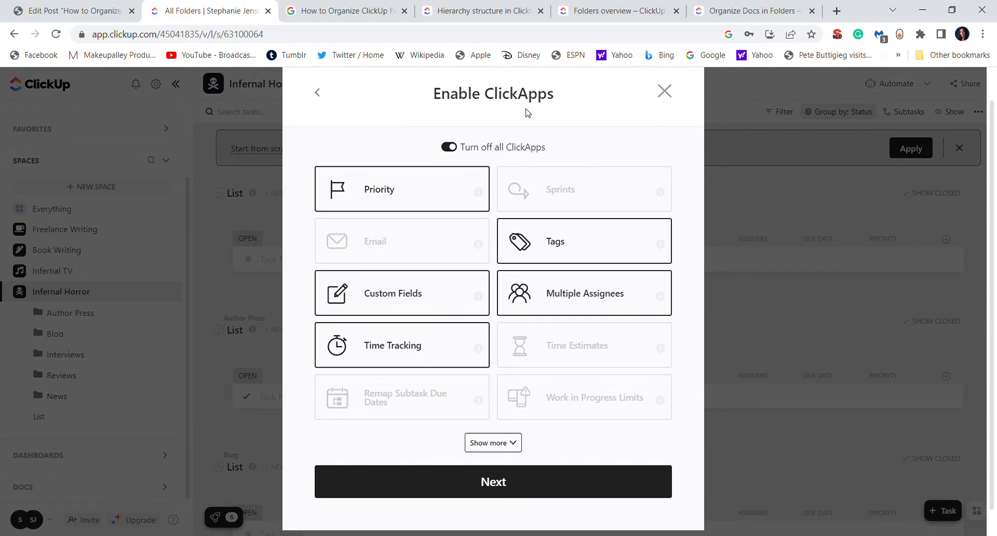
mouse_move(538, 216)
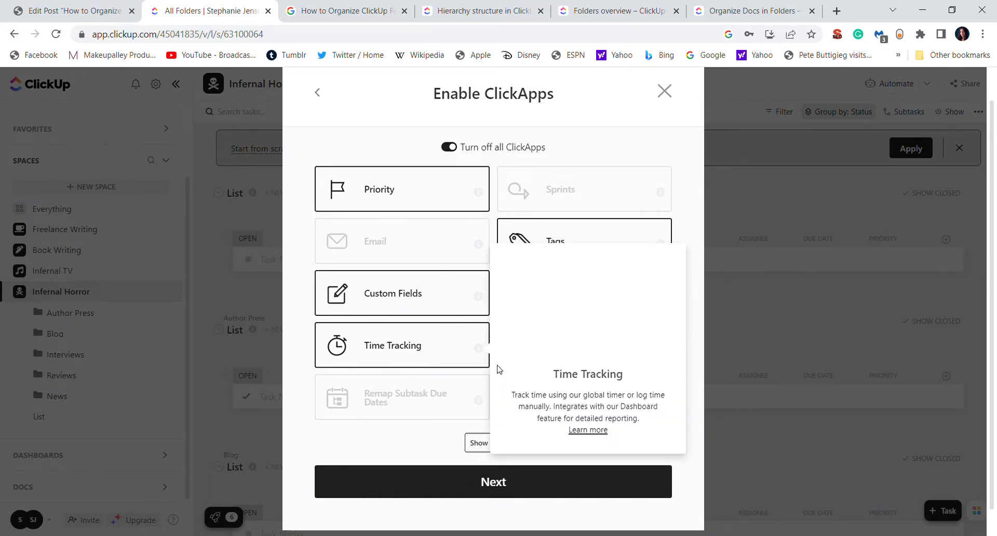
mouse_move(408, 235)
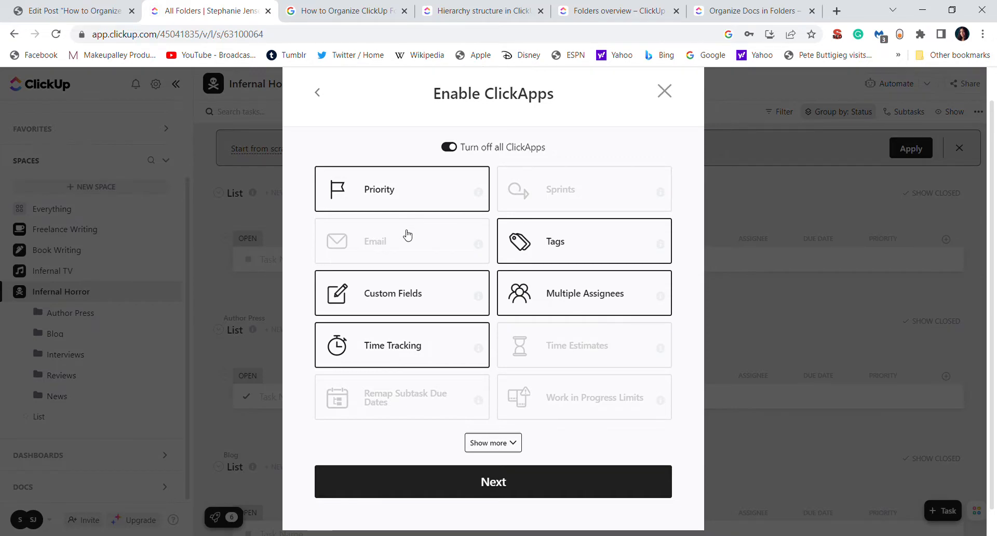
mouse_move(417, 244)
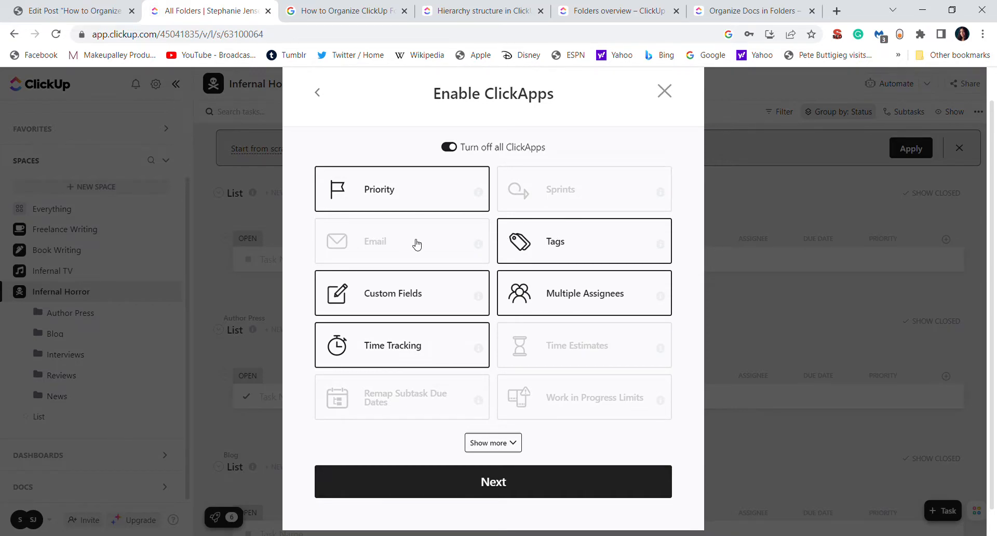
mouse_move(351, 252)
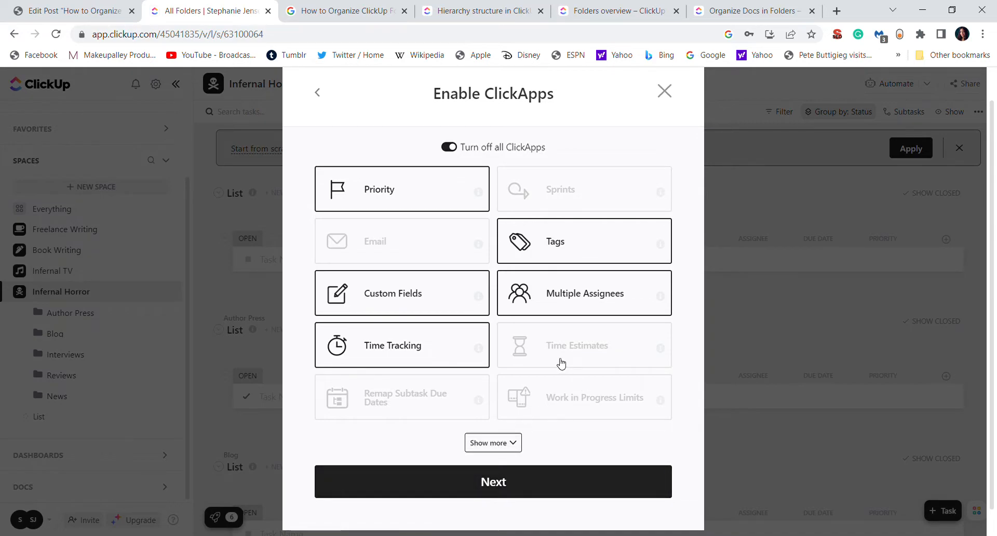
mouse_move(580, 416)
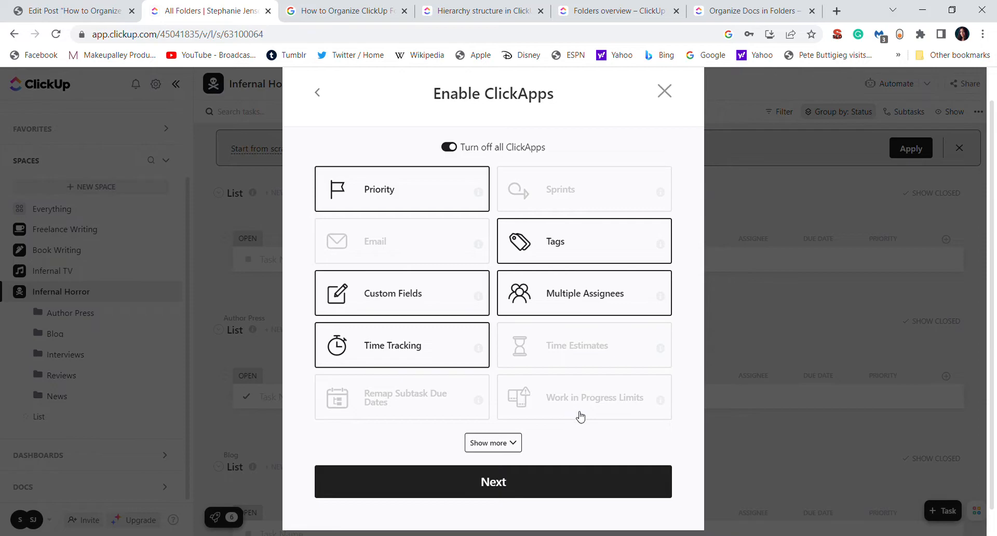
mouse_move(411, 457)
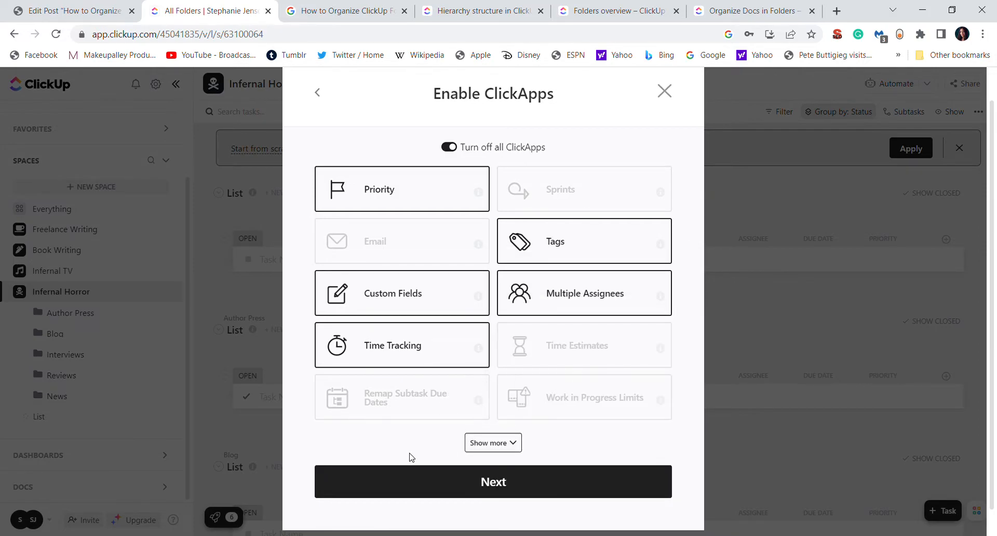
Step: Keep Priority, Tags, Custom Fields, Multiple Assignees and Time Tracking and continue to required views
click(493, 481)
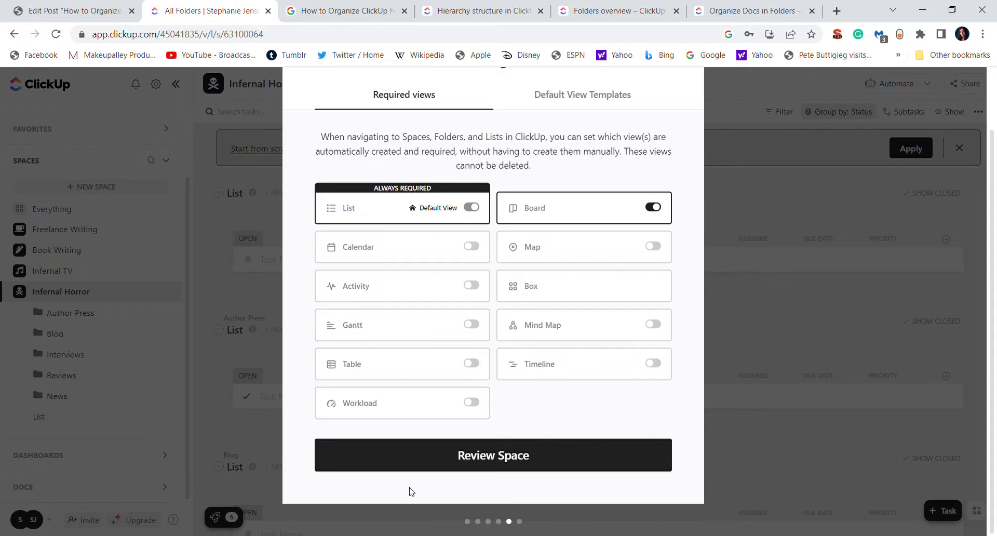
mouse_move(411, 207)
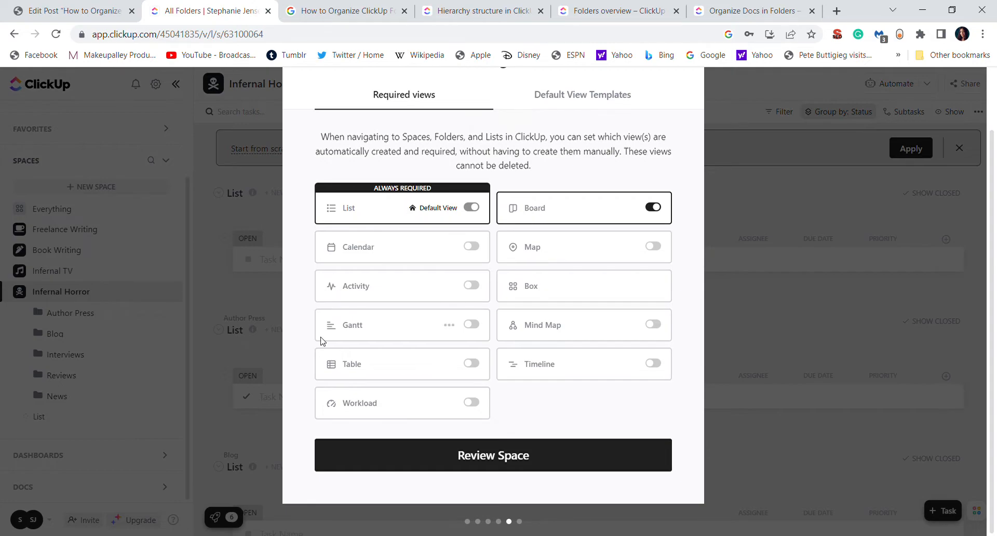
mouse_move(403, 283)
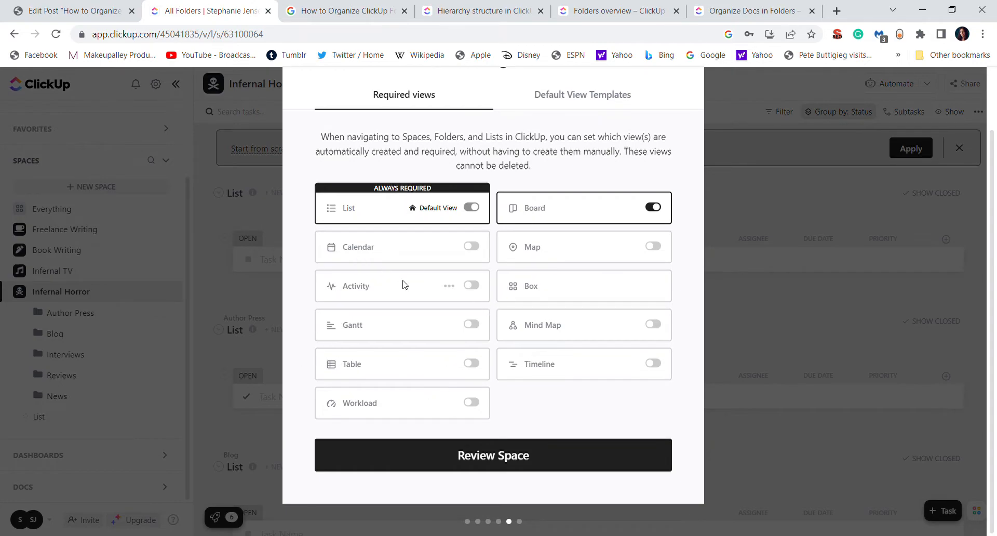
mouse_move(348, 254)
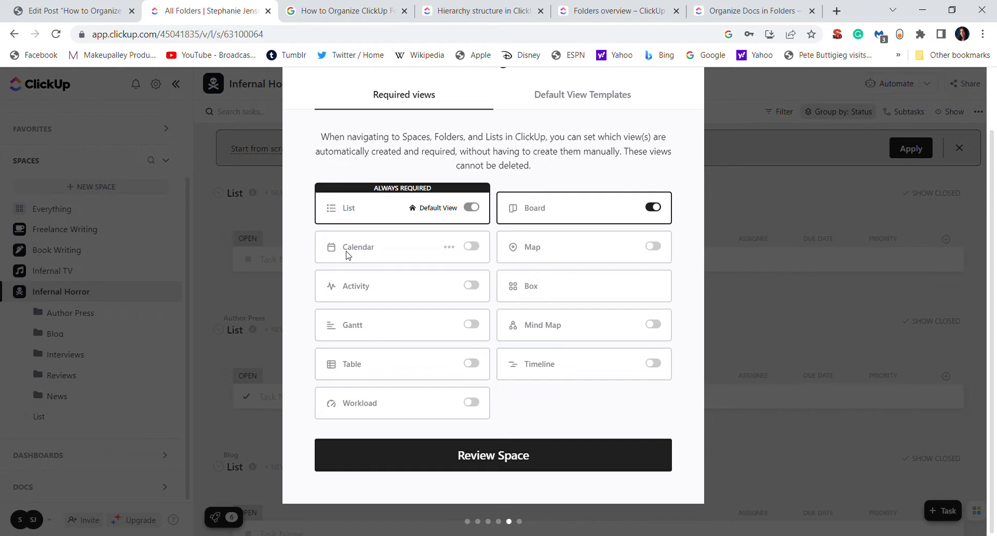
mouse_move(361, 258)
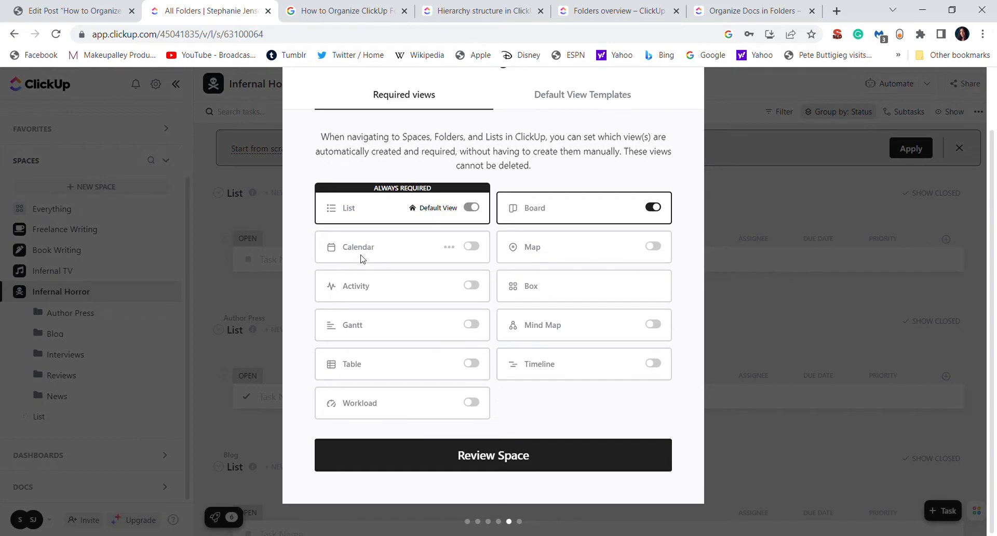
mouse_move(382, 259)
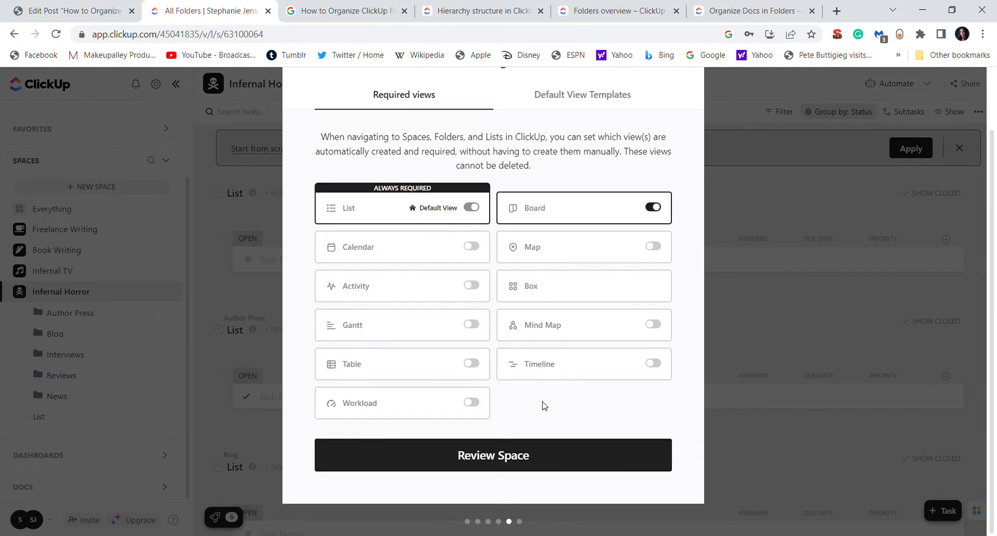
mouse_move(402, 403)
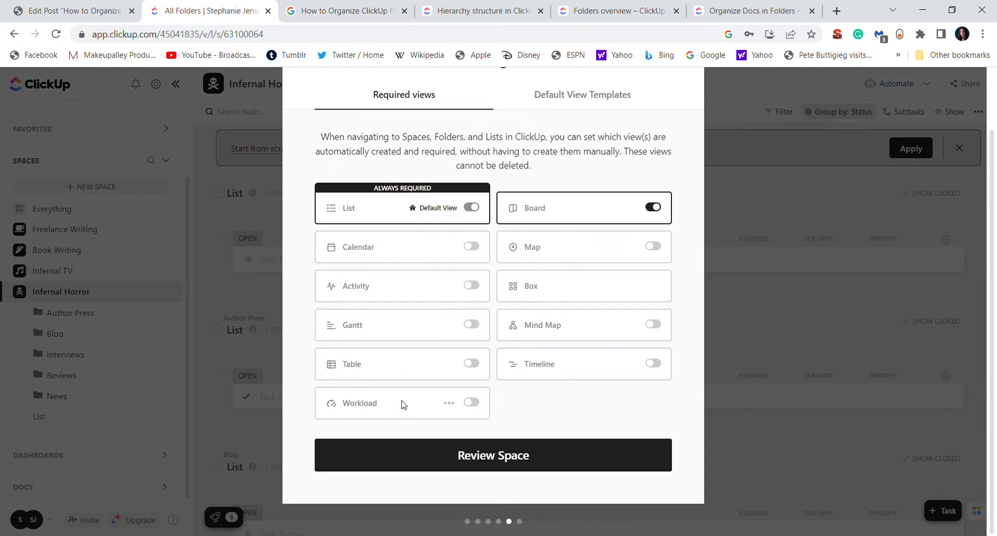
mouse_move(522, 242)
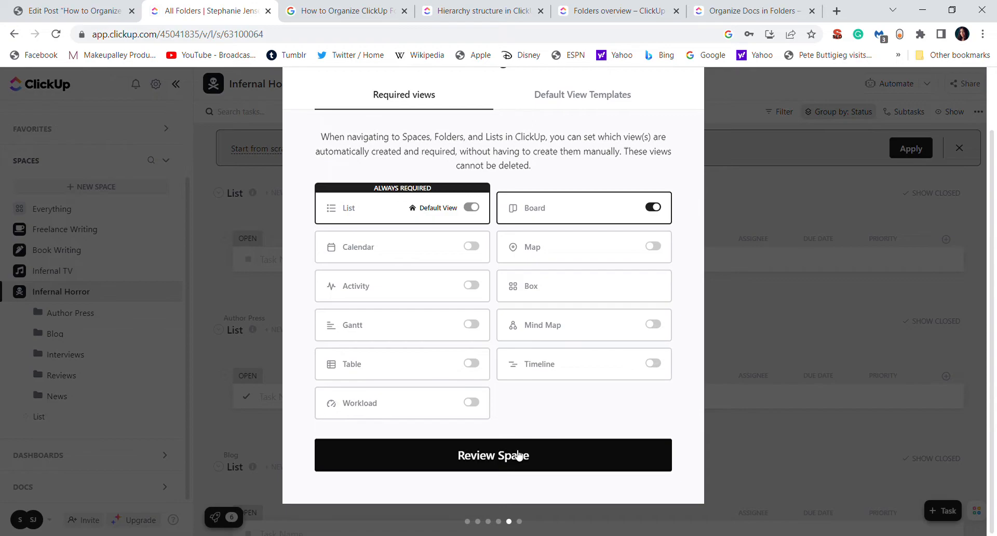
mouse_move(489, 445)
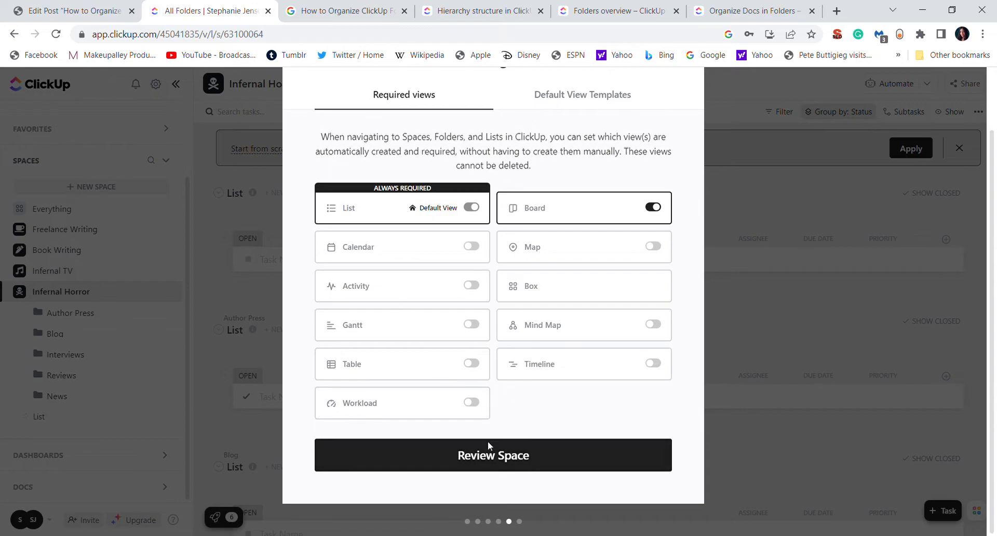
Step: Review the settings summary and create the Space named Space
click(492, 455)
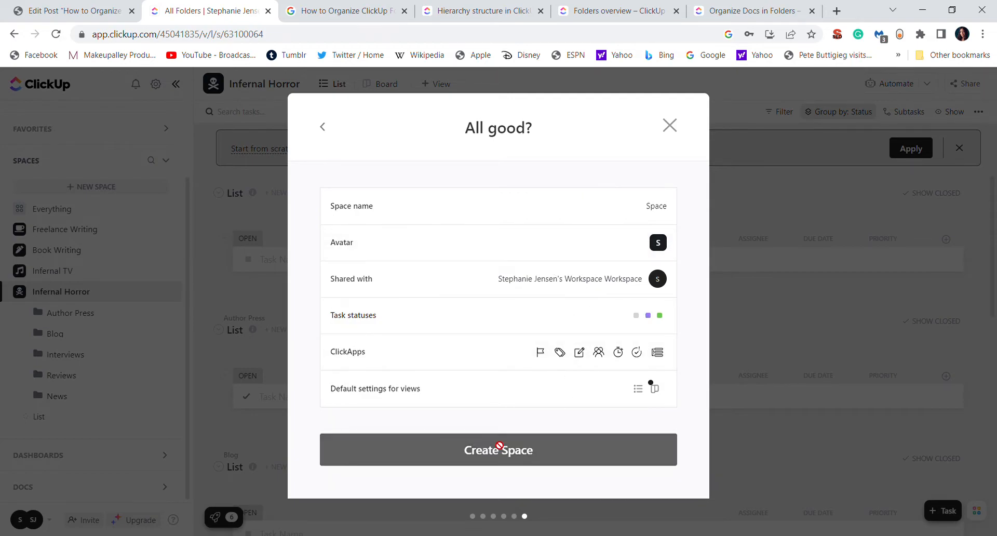
click(498, 450)
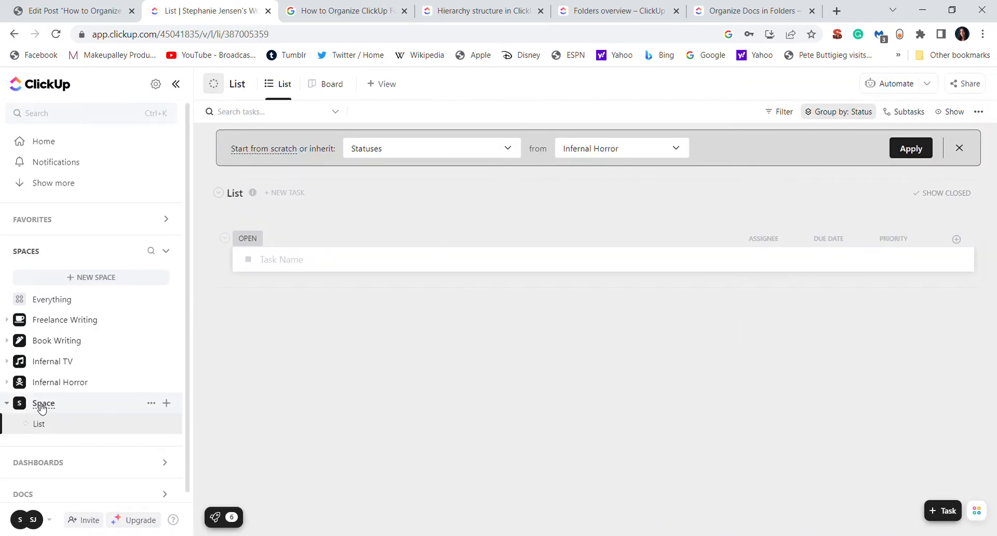
mouse_move(61, 406)
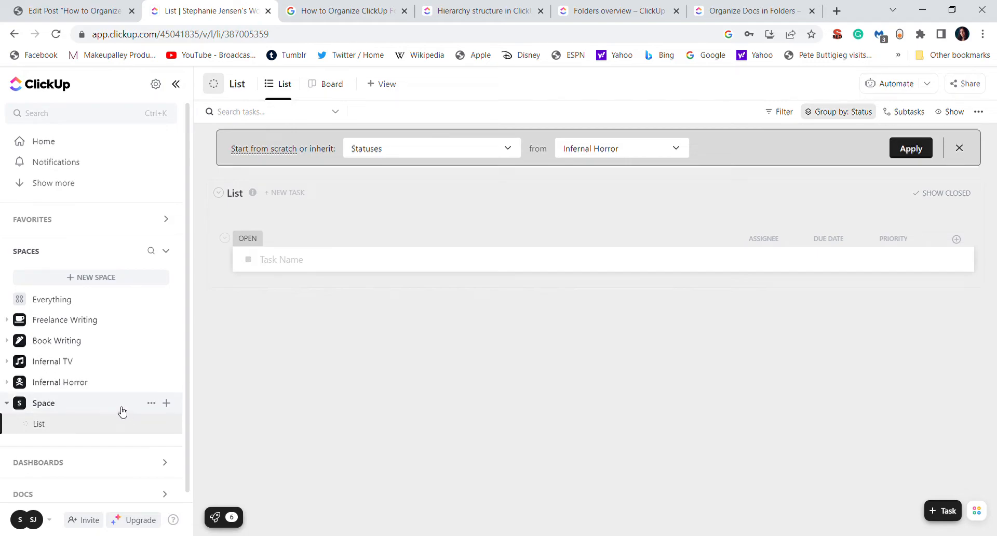
mouse_move(66, 407)
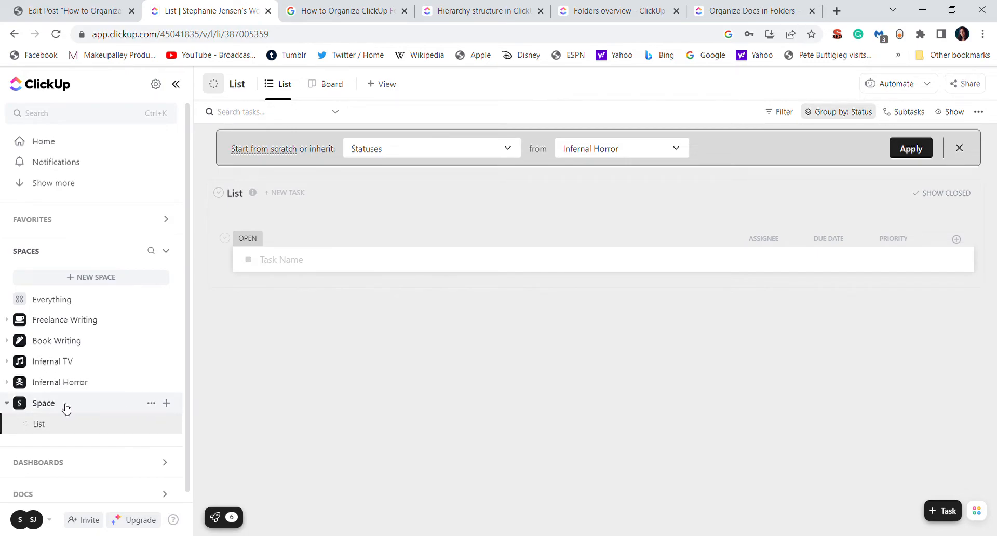
mouse_move(79, 407)
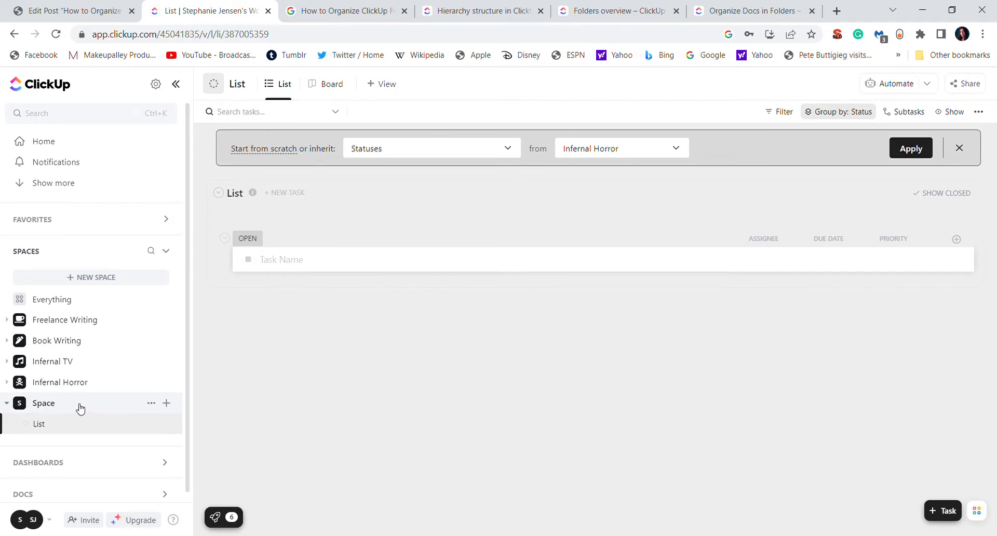
mouse_move(62, 417)
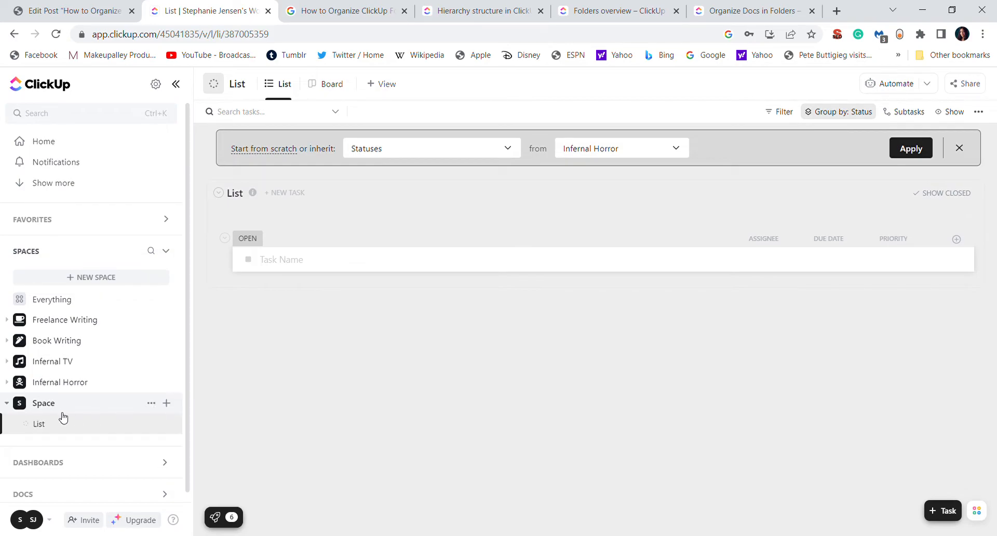
Step: Create a folder named 'Space Folder' inside the new Space
click(166, 403)
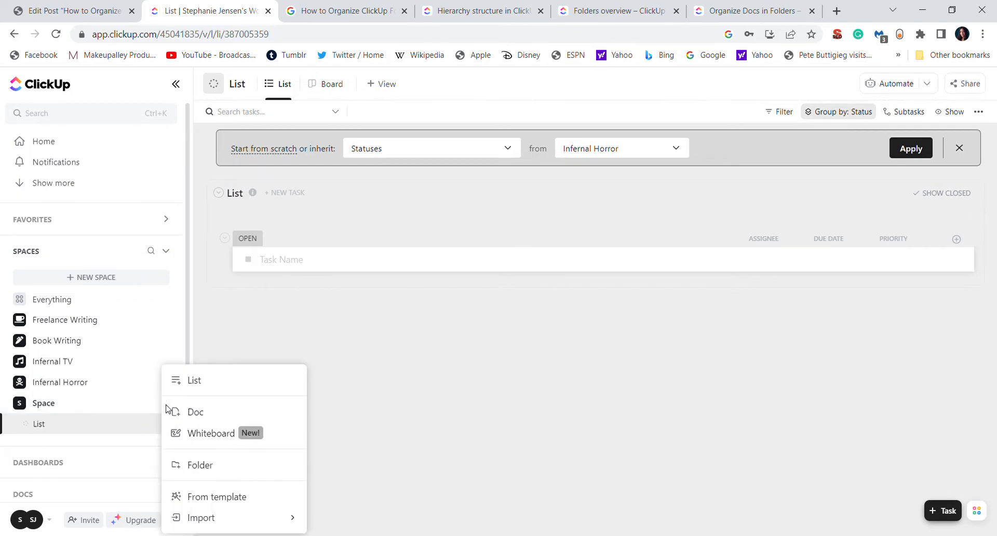
mouse_move(226, 470)
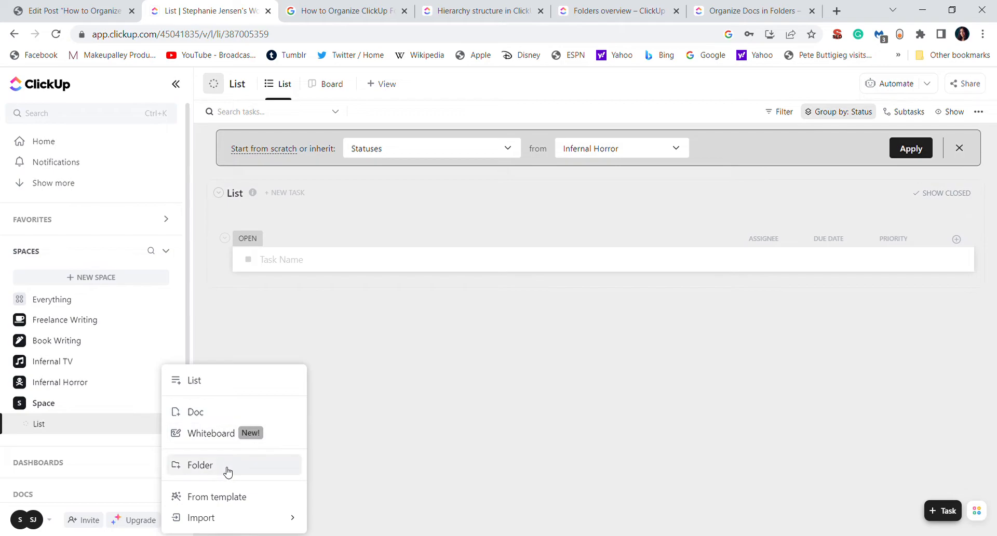
click(199, 464)
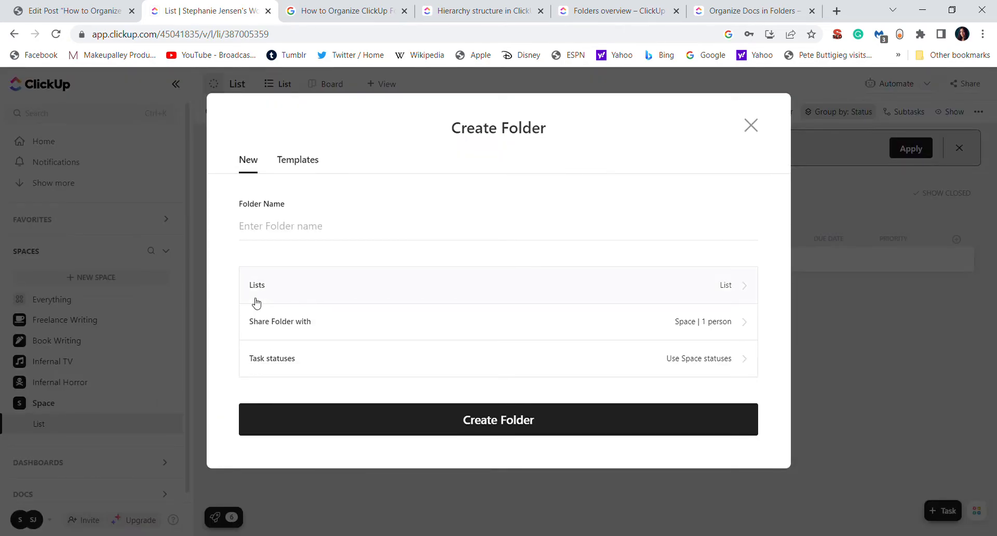
text(Space Fpp)
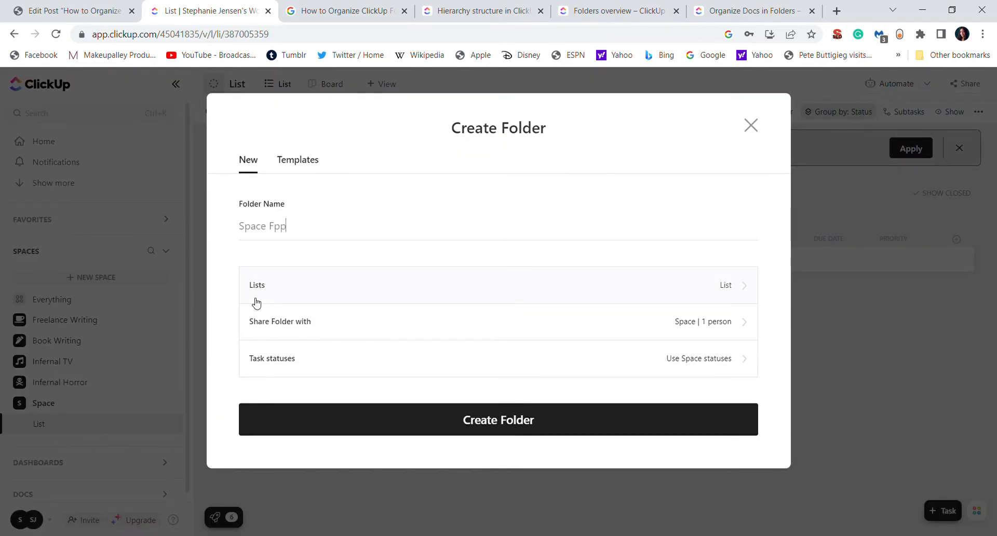
text(Space Folder)
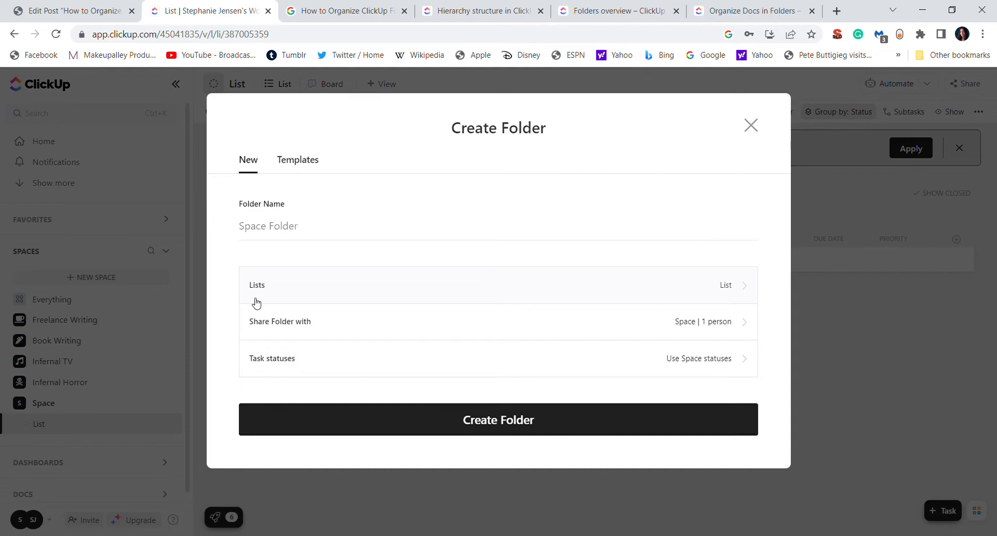
mouse_move(289, 294)
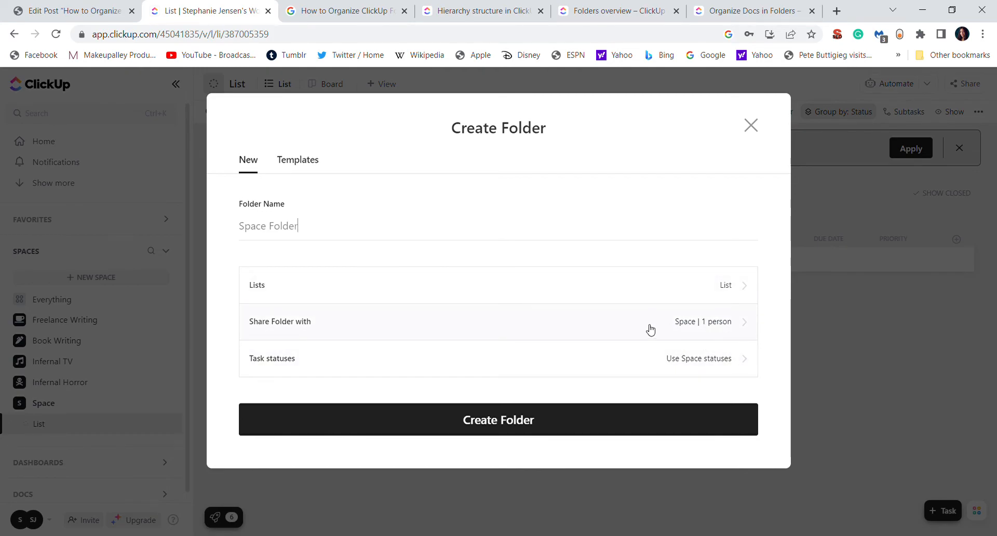
mouse_move(694, 338)
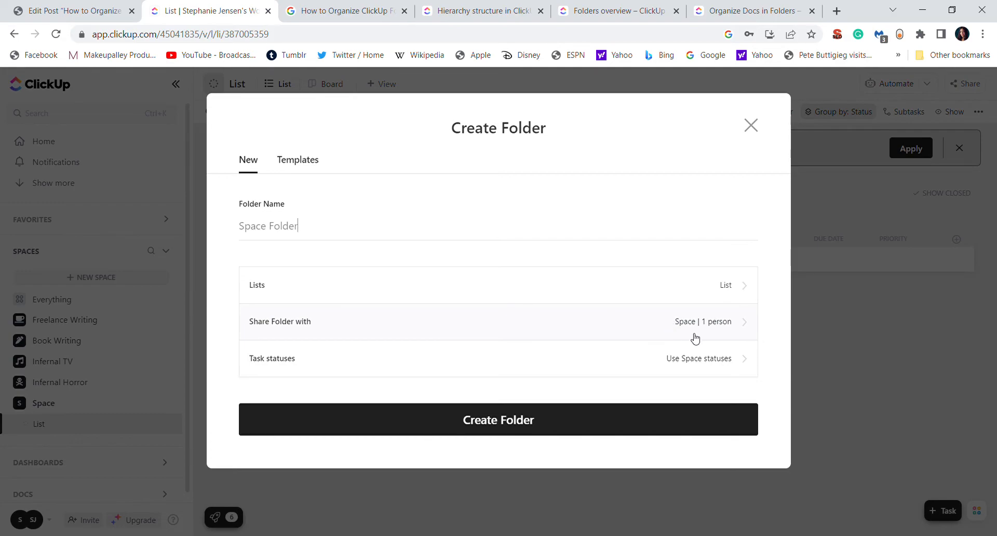
mouse_move(479, 373)
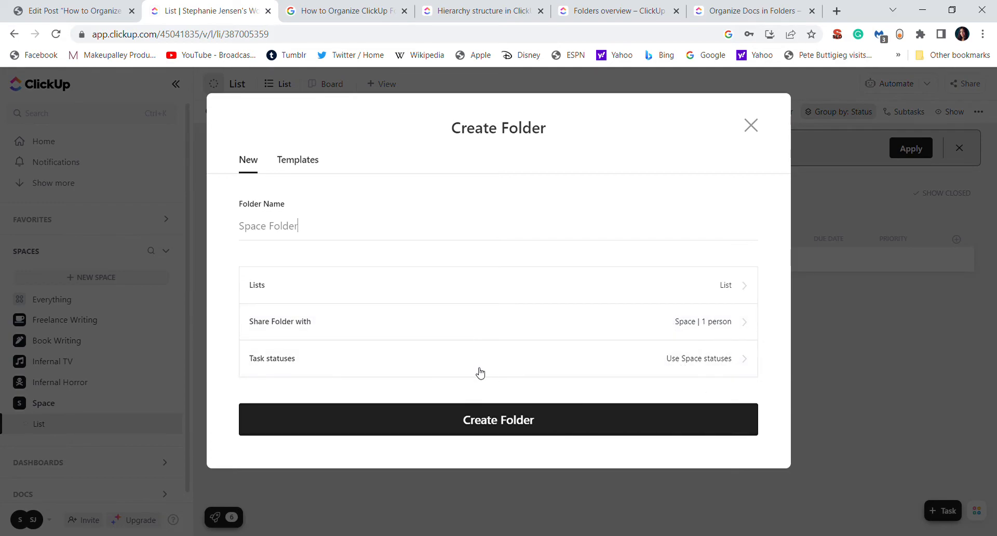
mouse_move(542, 271)
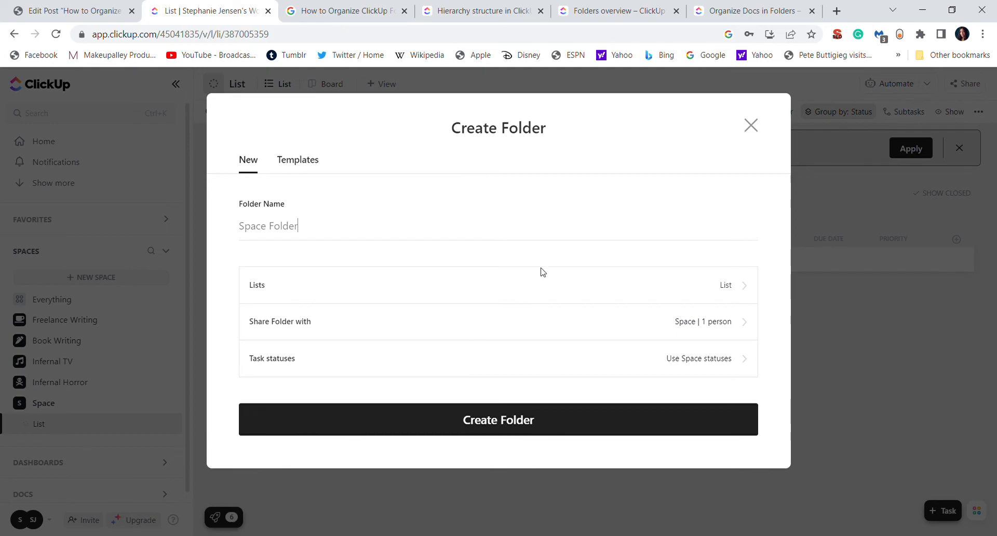
click(499, 420)
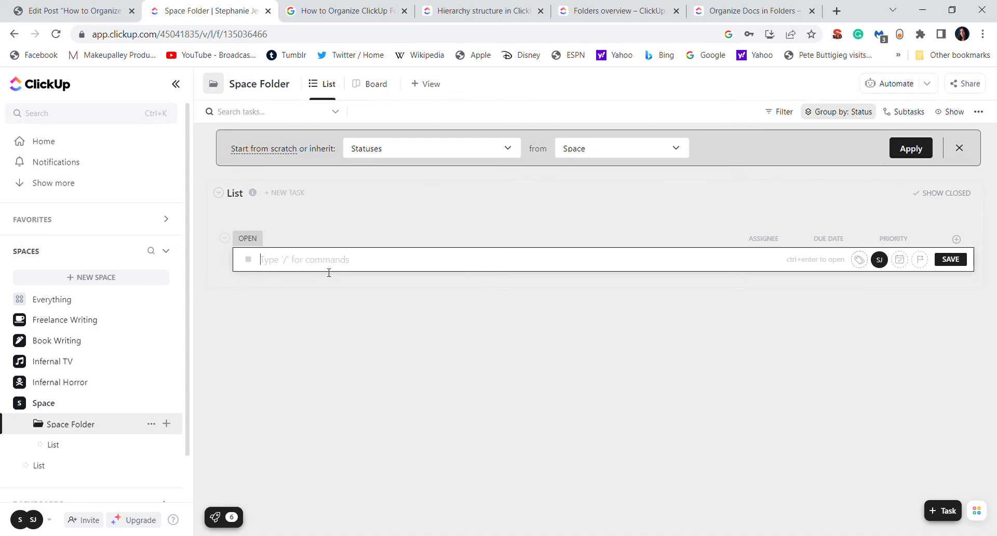
Step: Add and save a task titled 'Create ClickUp Tutorial' in the folder's list
text(Create Cl)
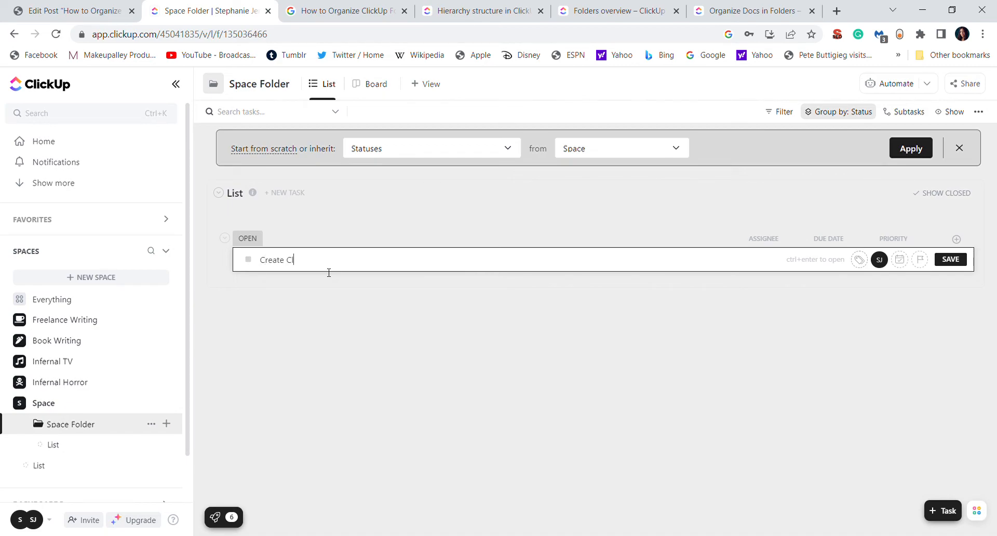
text(ickUp Tu)
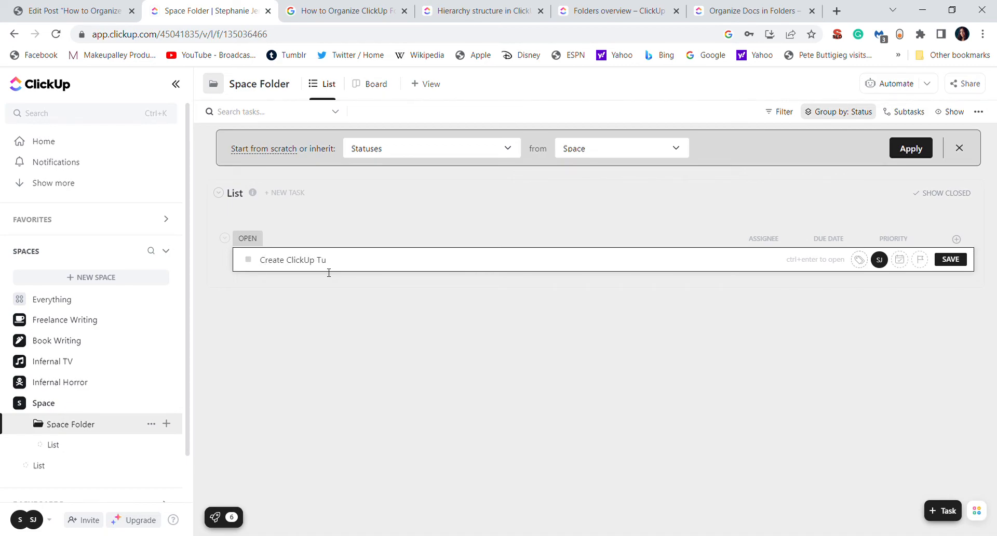
text(torial)
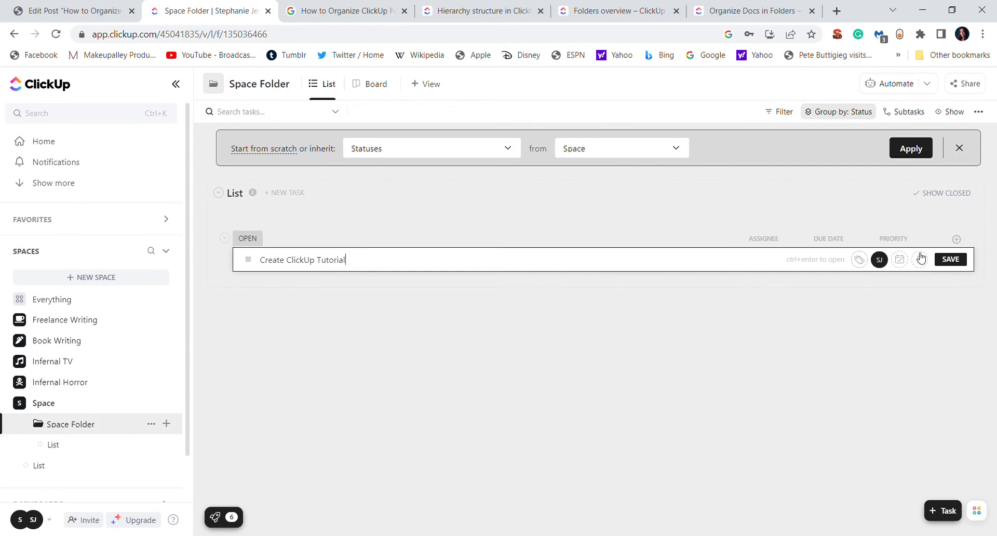
click(950, 258)
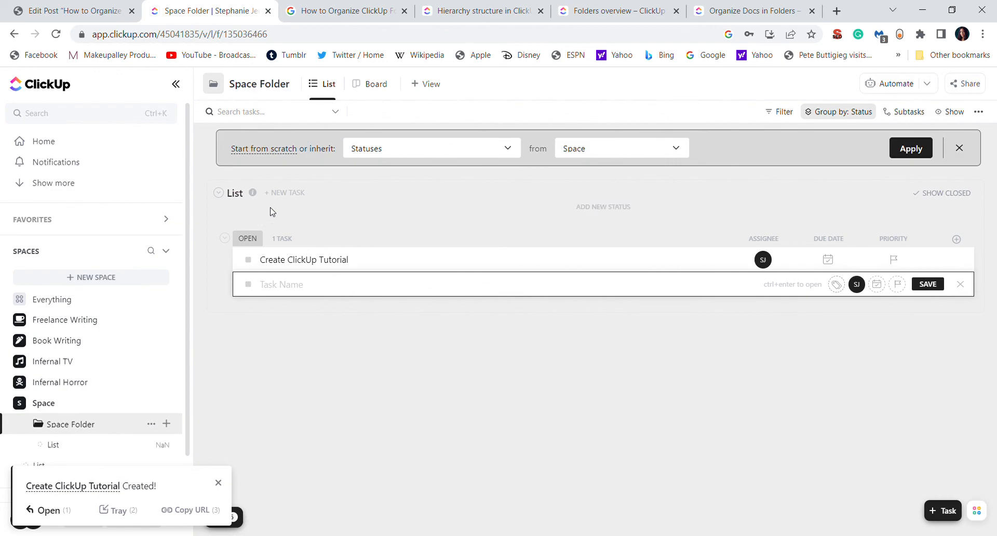
mouse_move(340, 214)
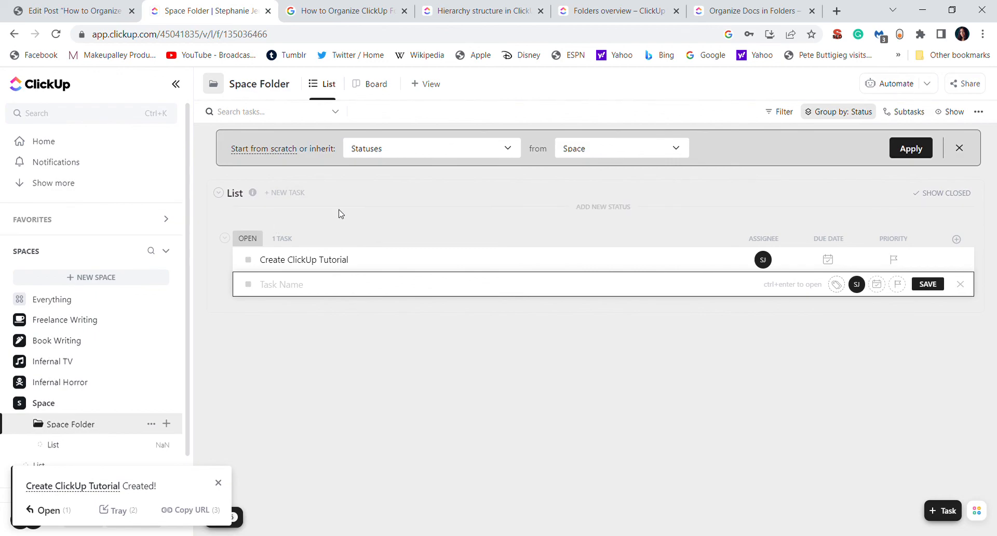